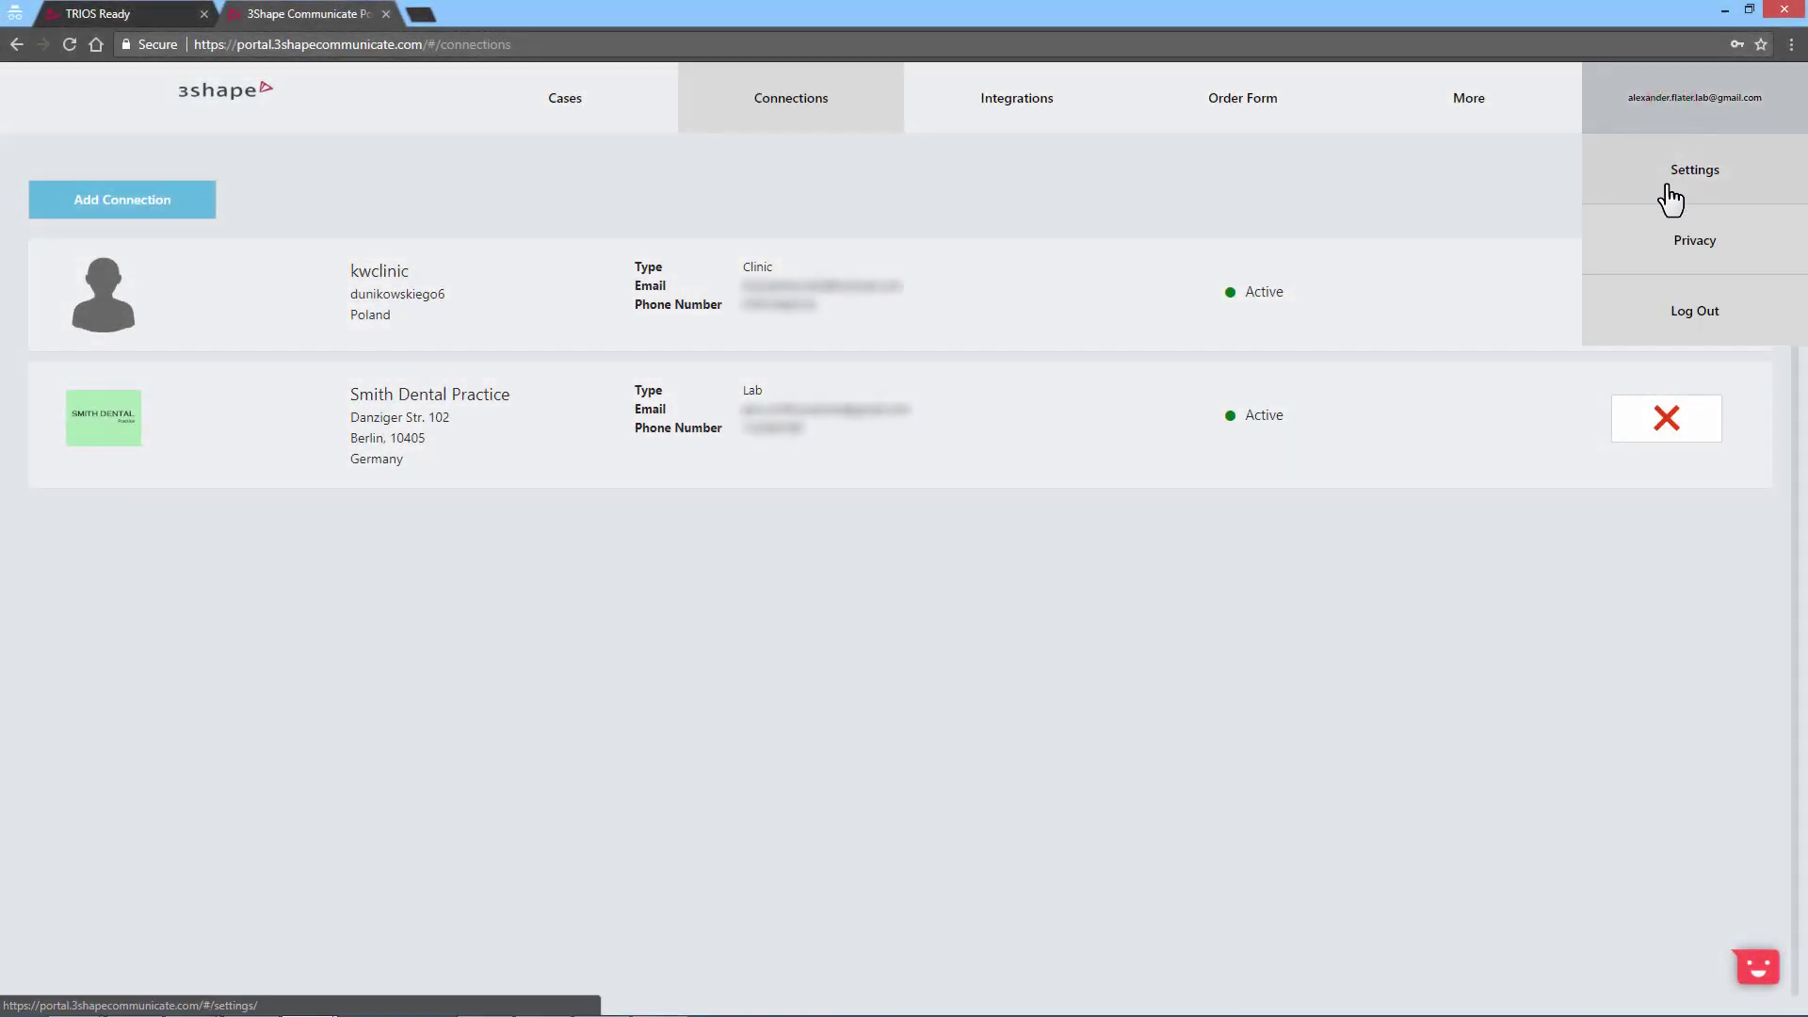
# Open Settings from the top-right account menu to view Account Info
pyautogui.click(1695, 169)
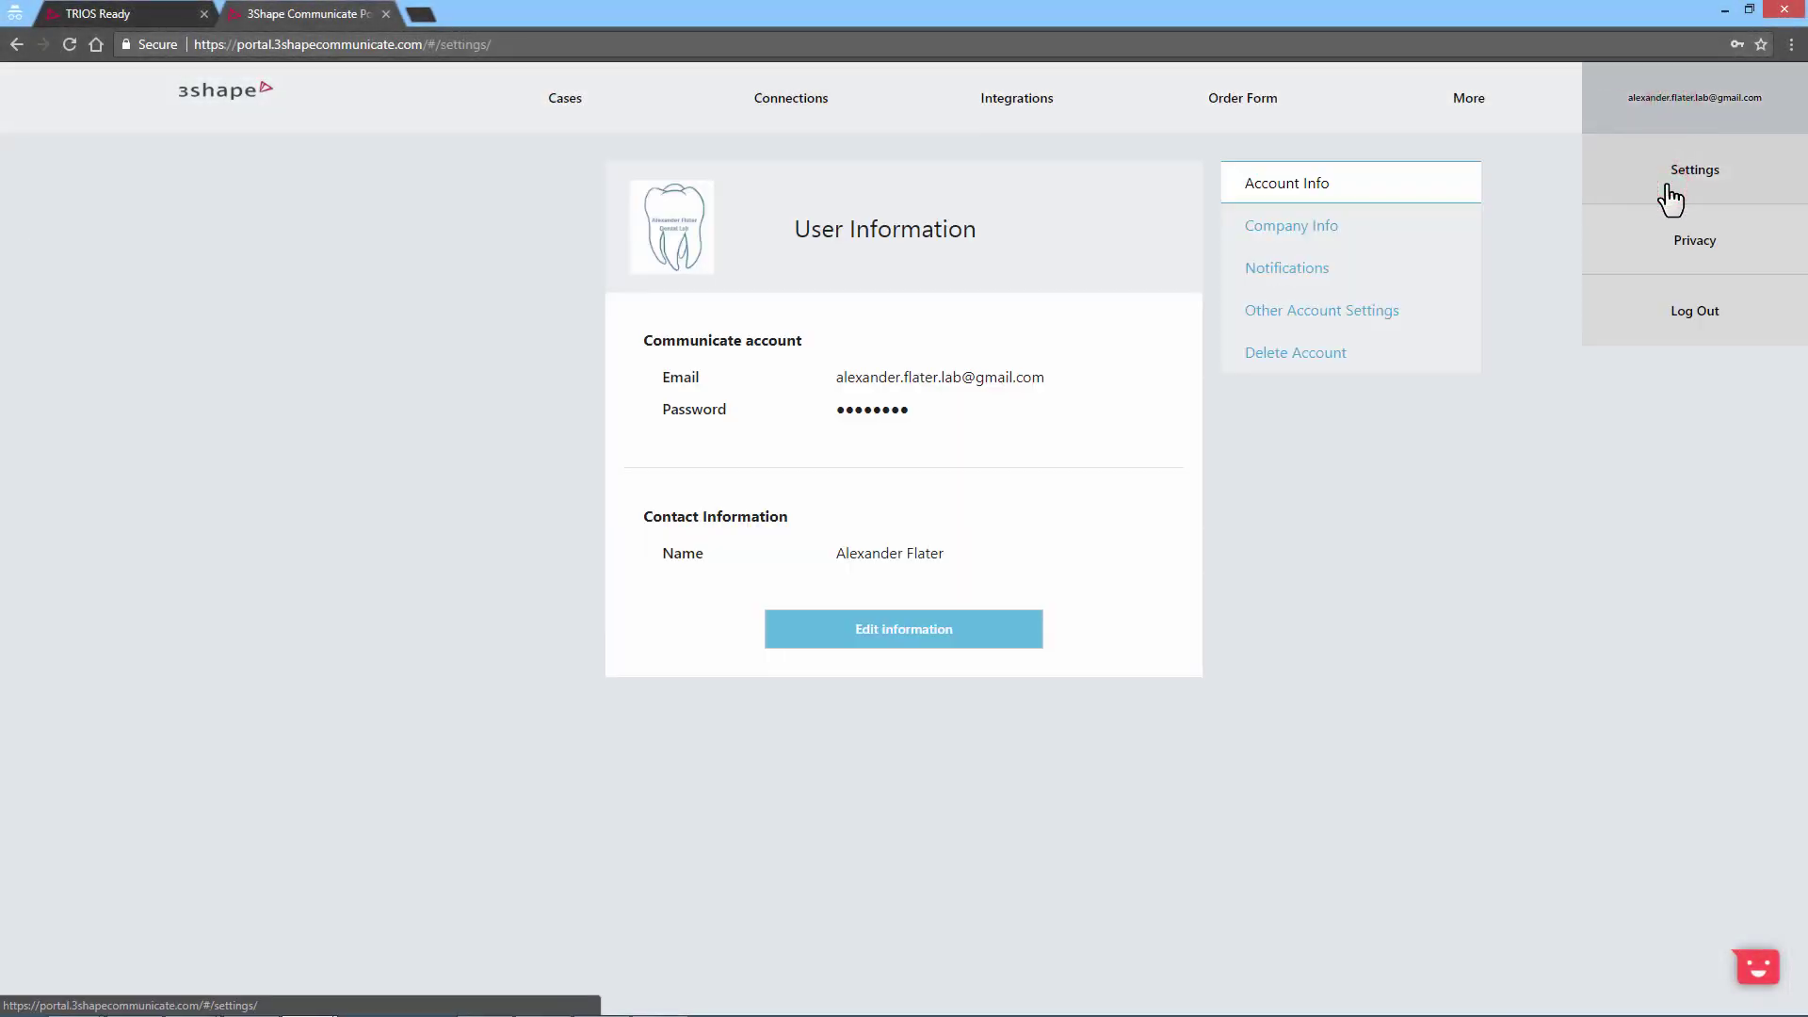
pyautogui.click(1291, 225)
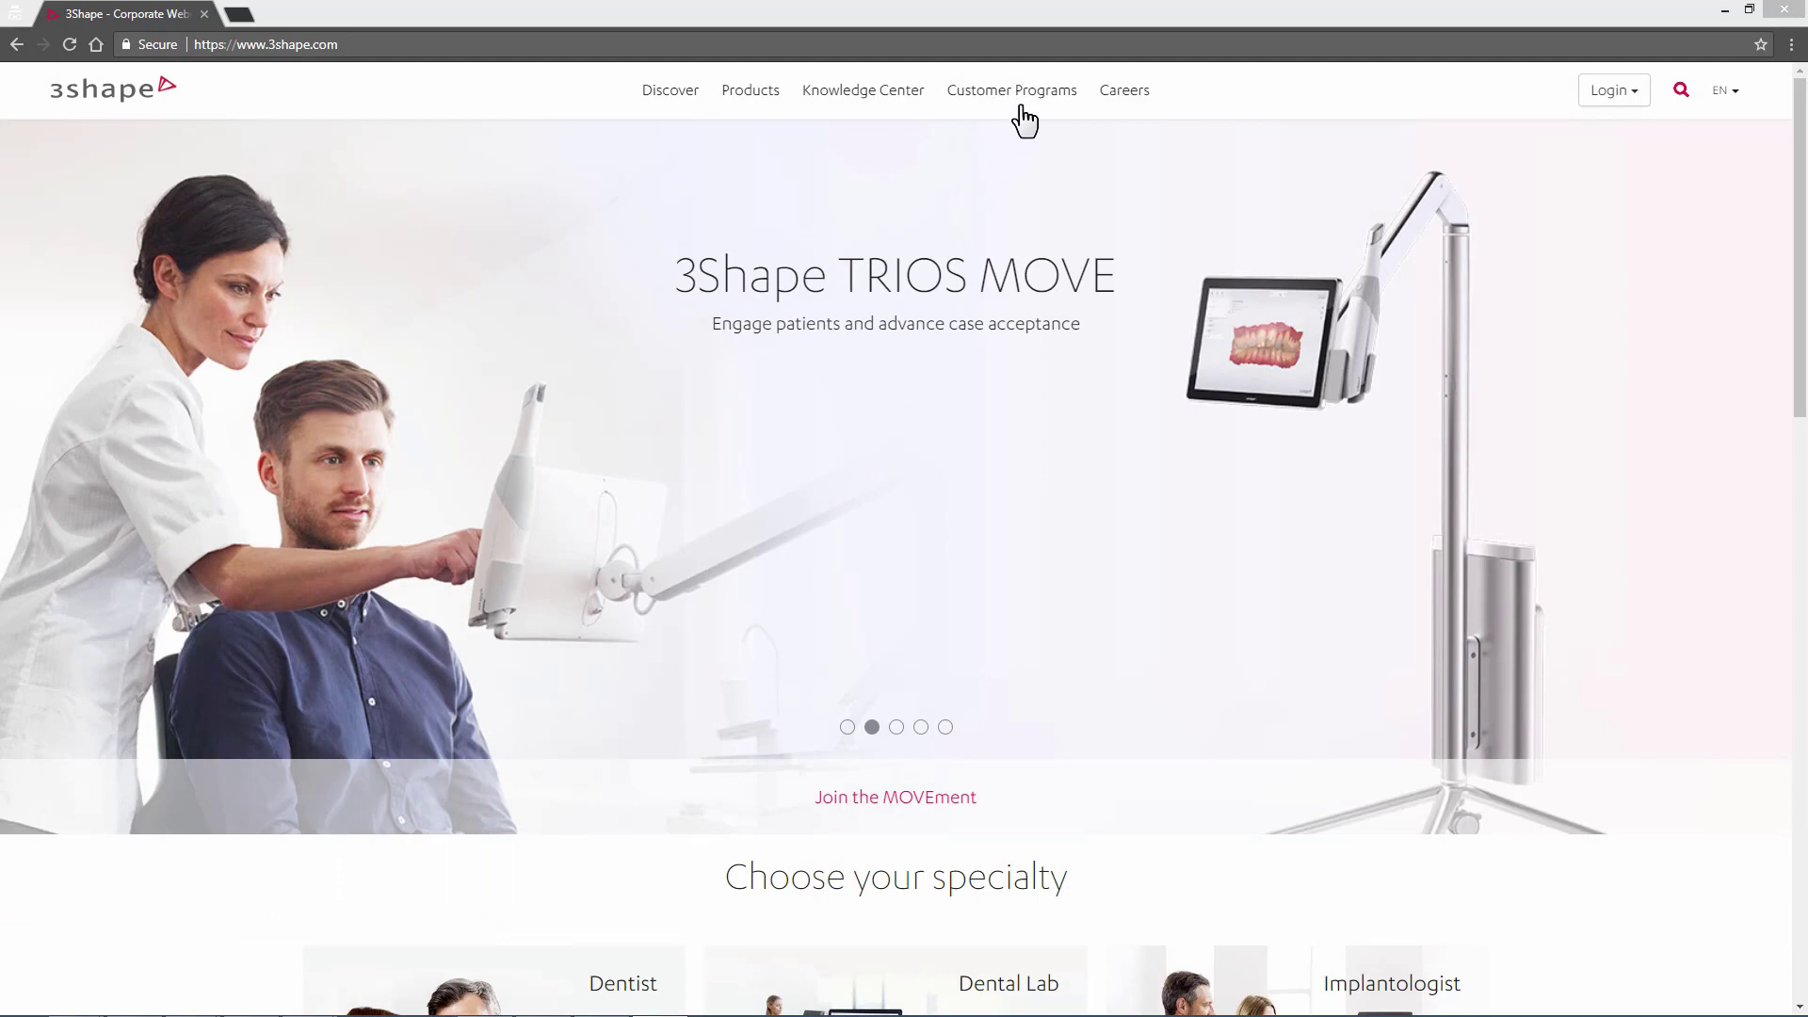
# Go to Customer Programs > TRIOS Ready and open its 'How to' videos link
pyautogui.click(1012, 90)
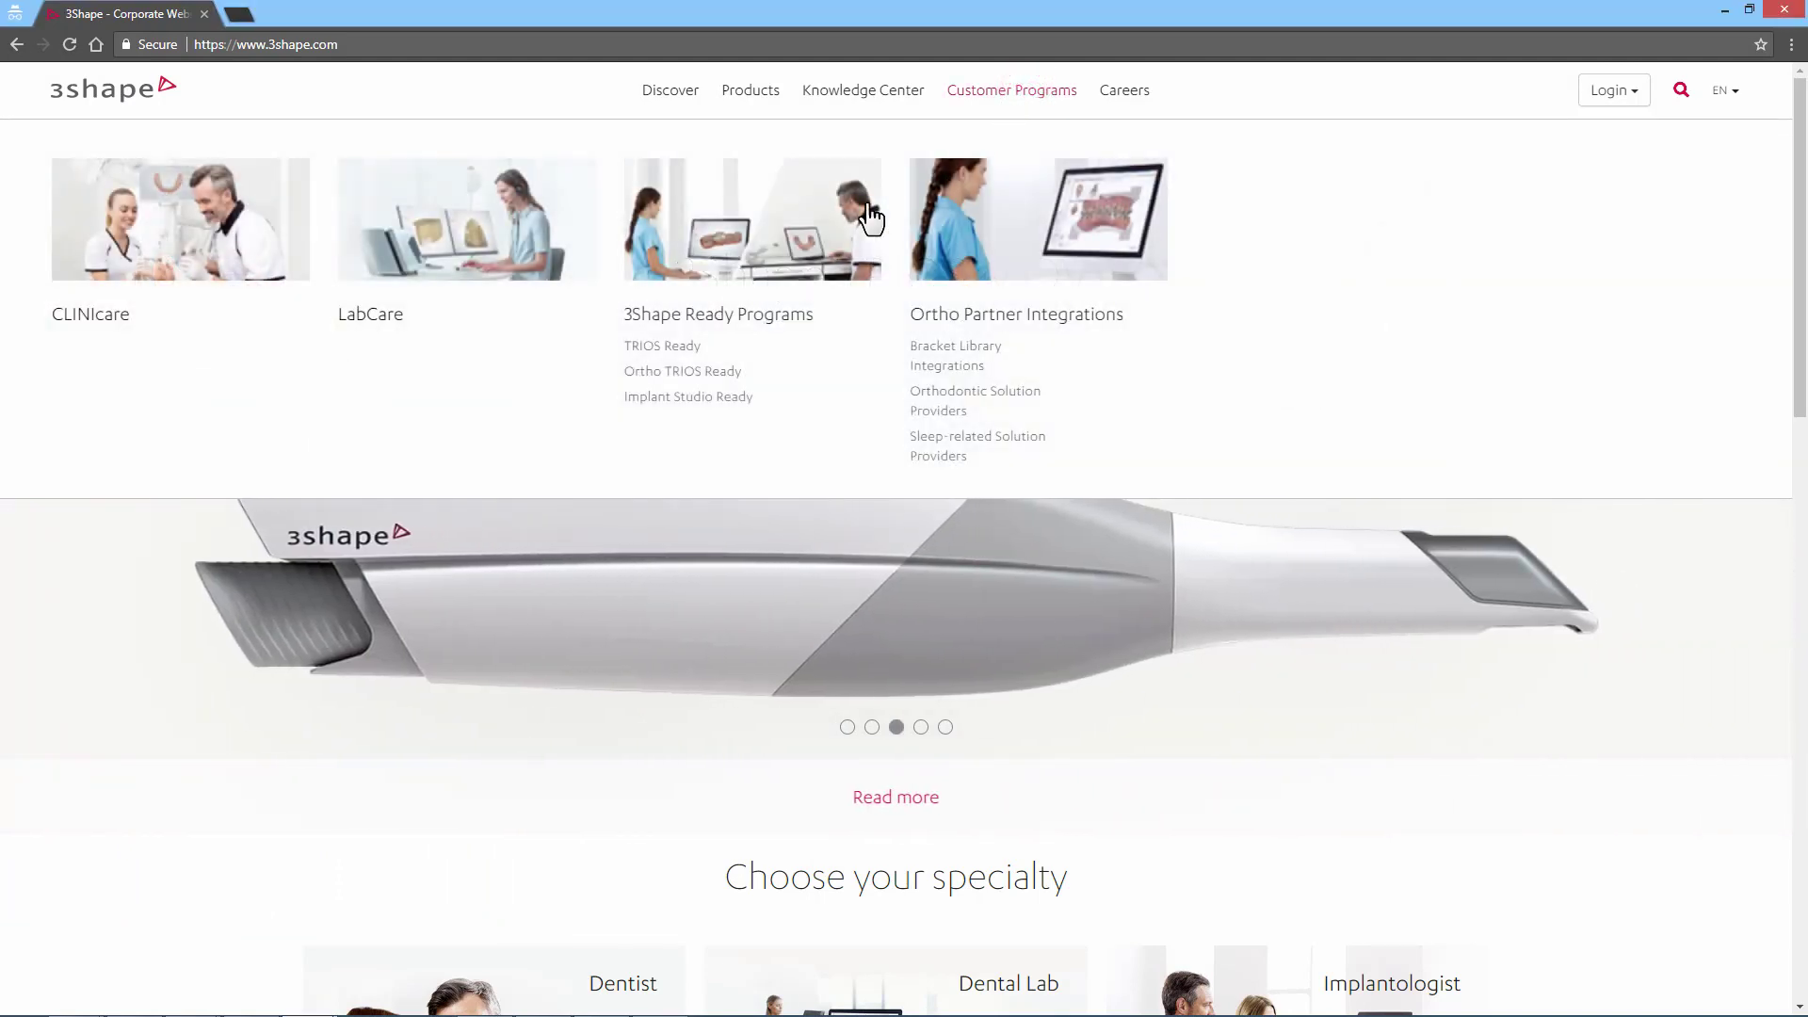
pyautogui.click(662, 345)
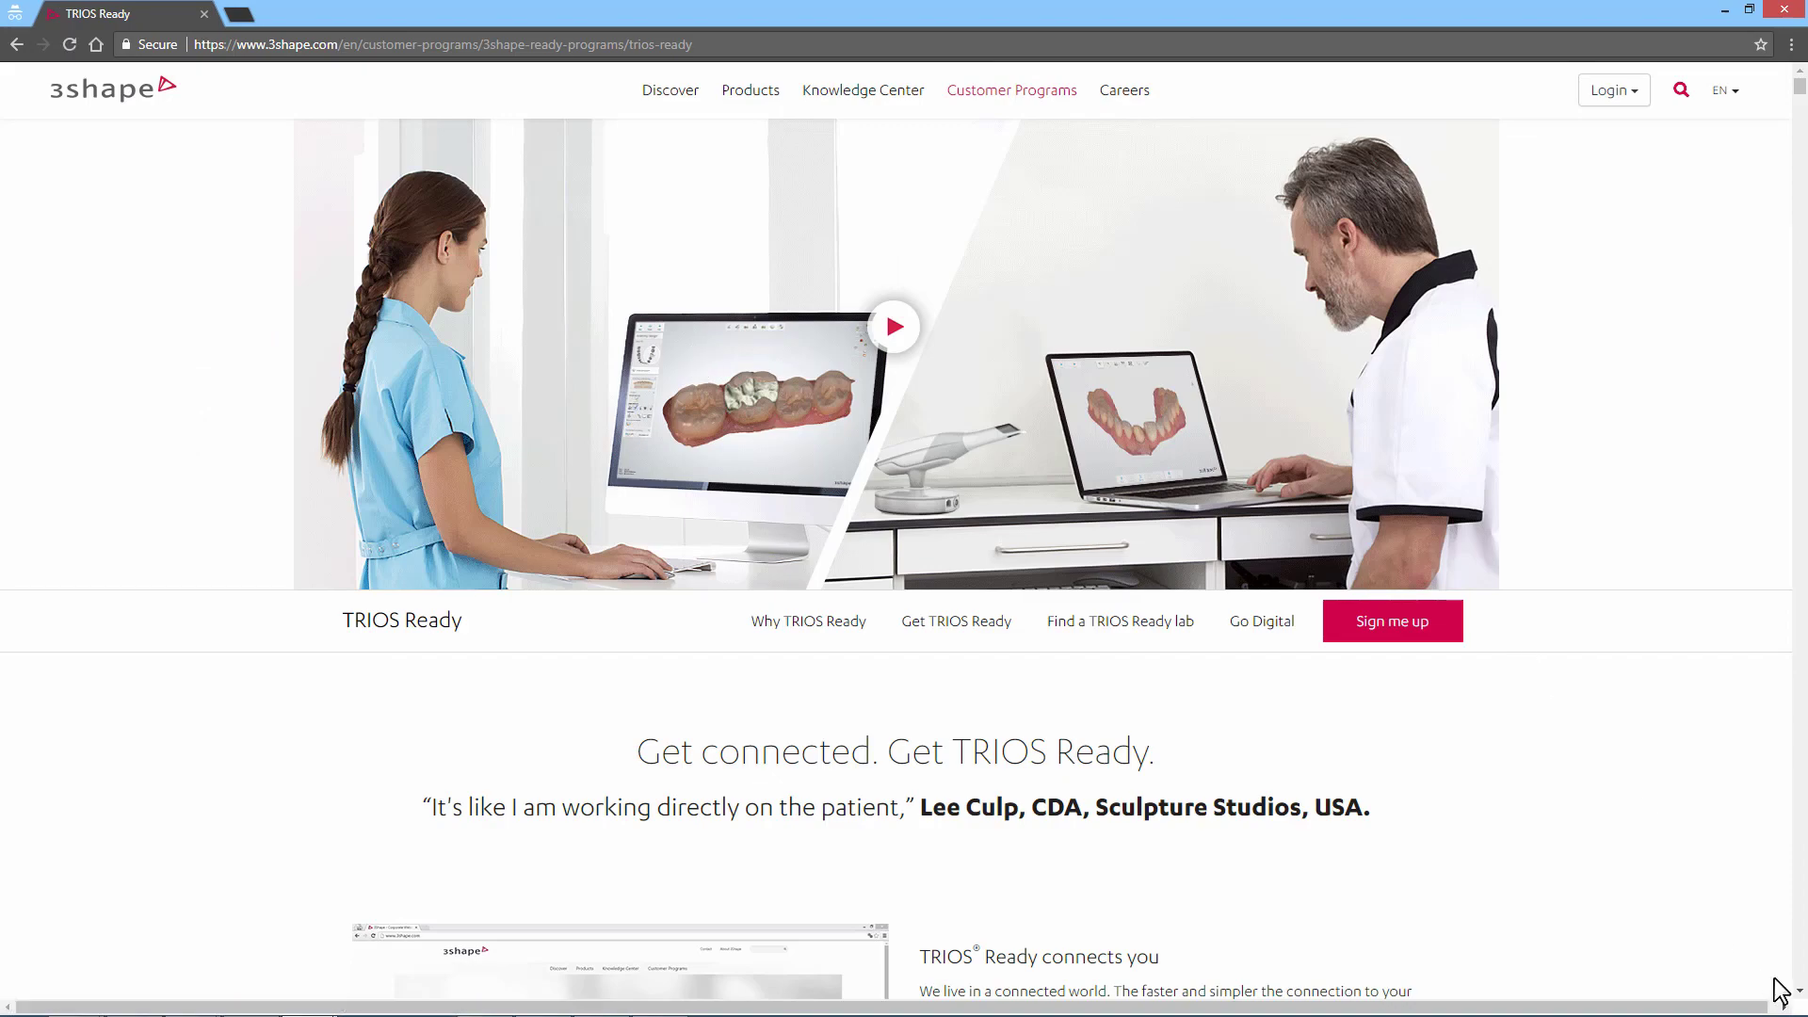
pyautogui.scroll(-3)
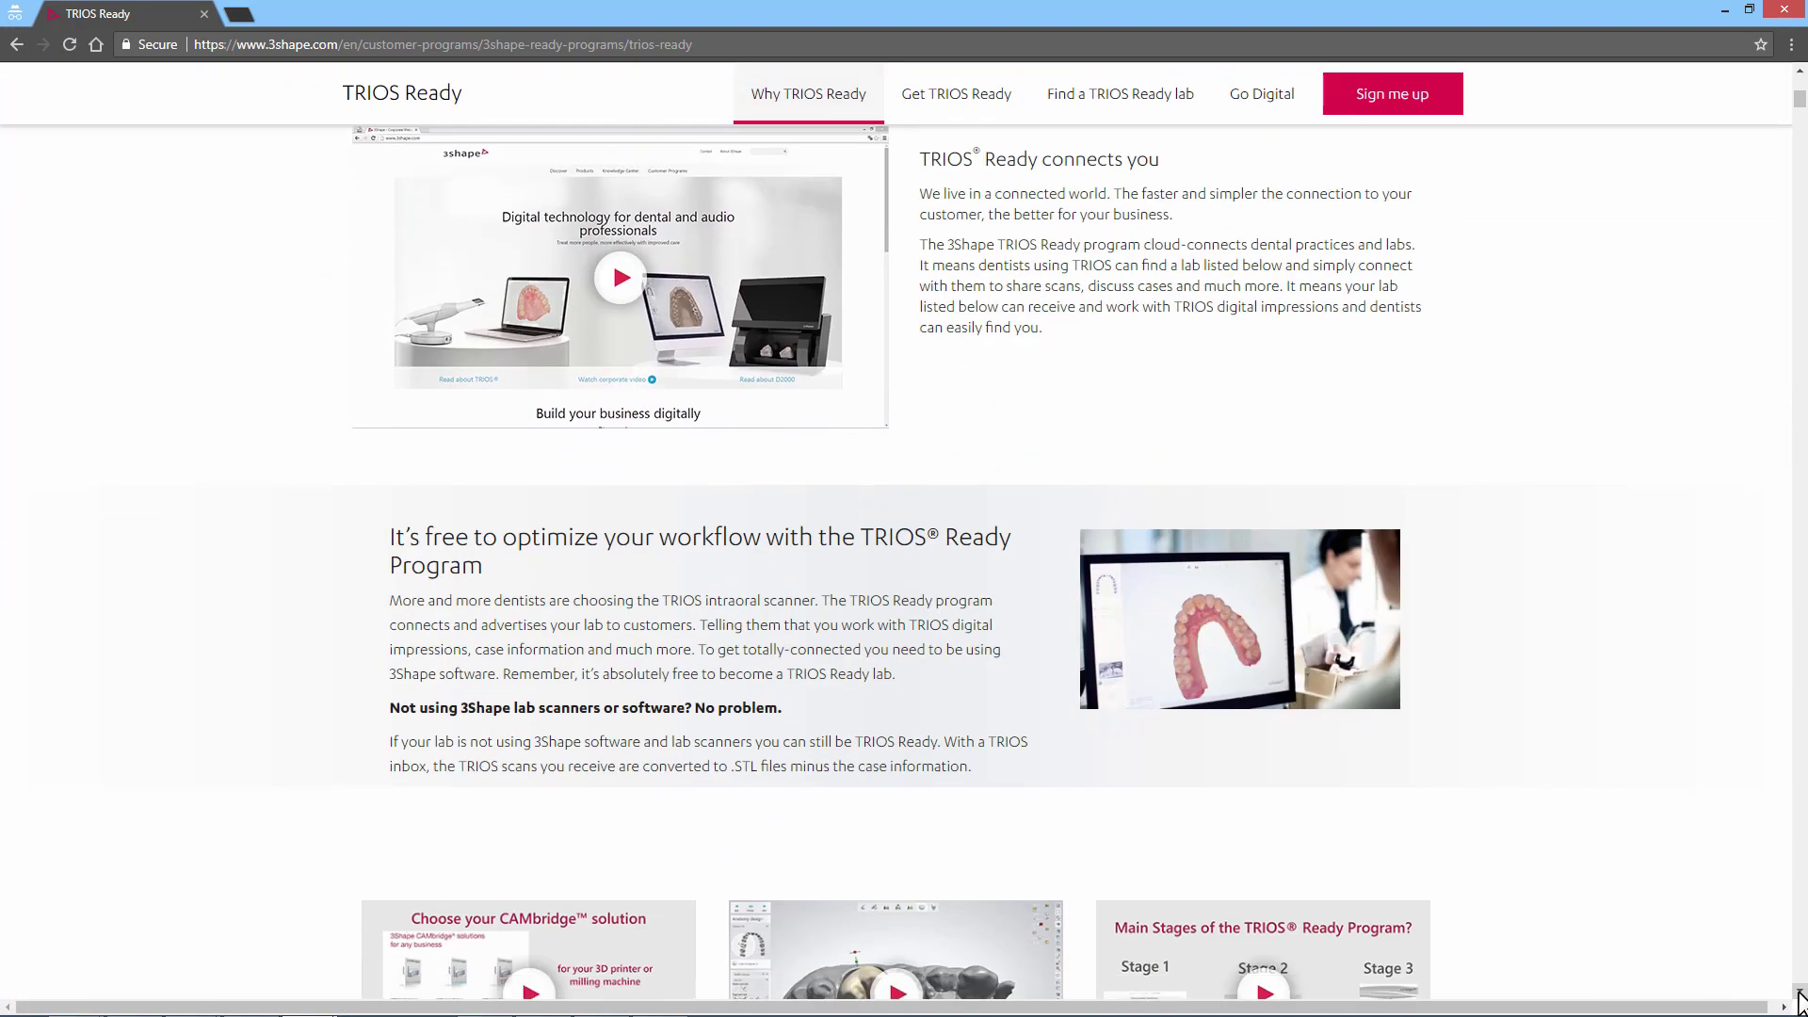
pyautogui.scroll(-3)
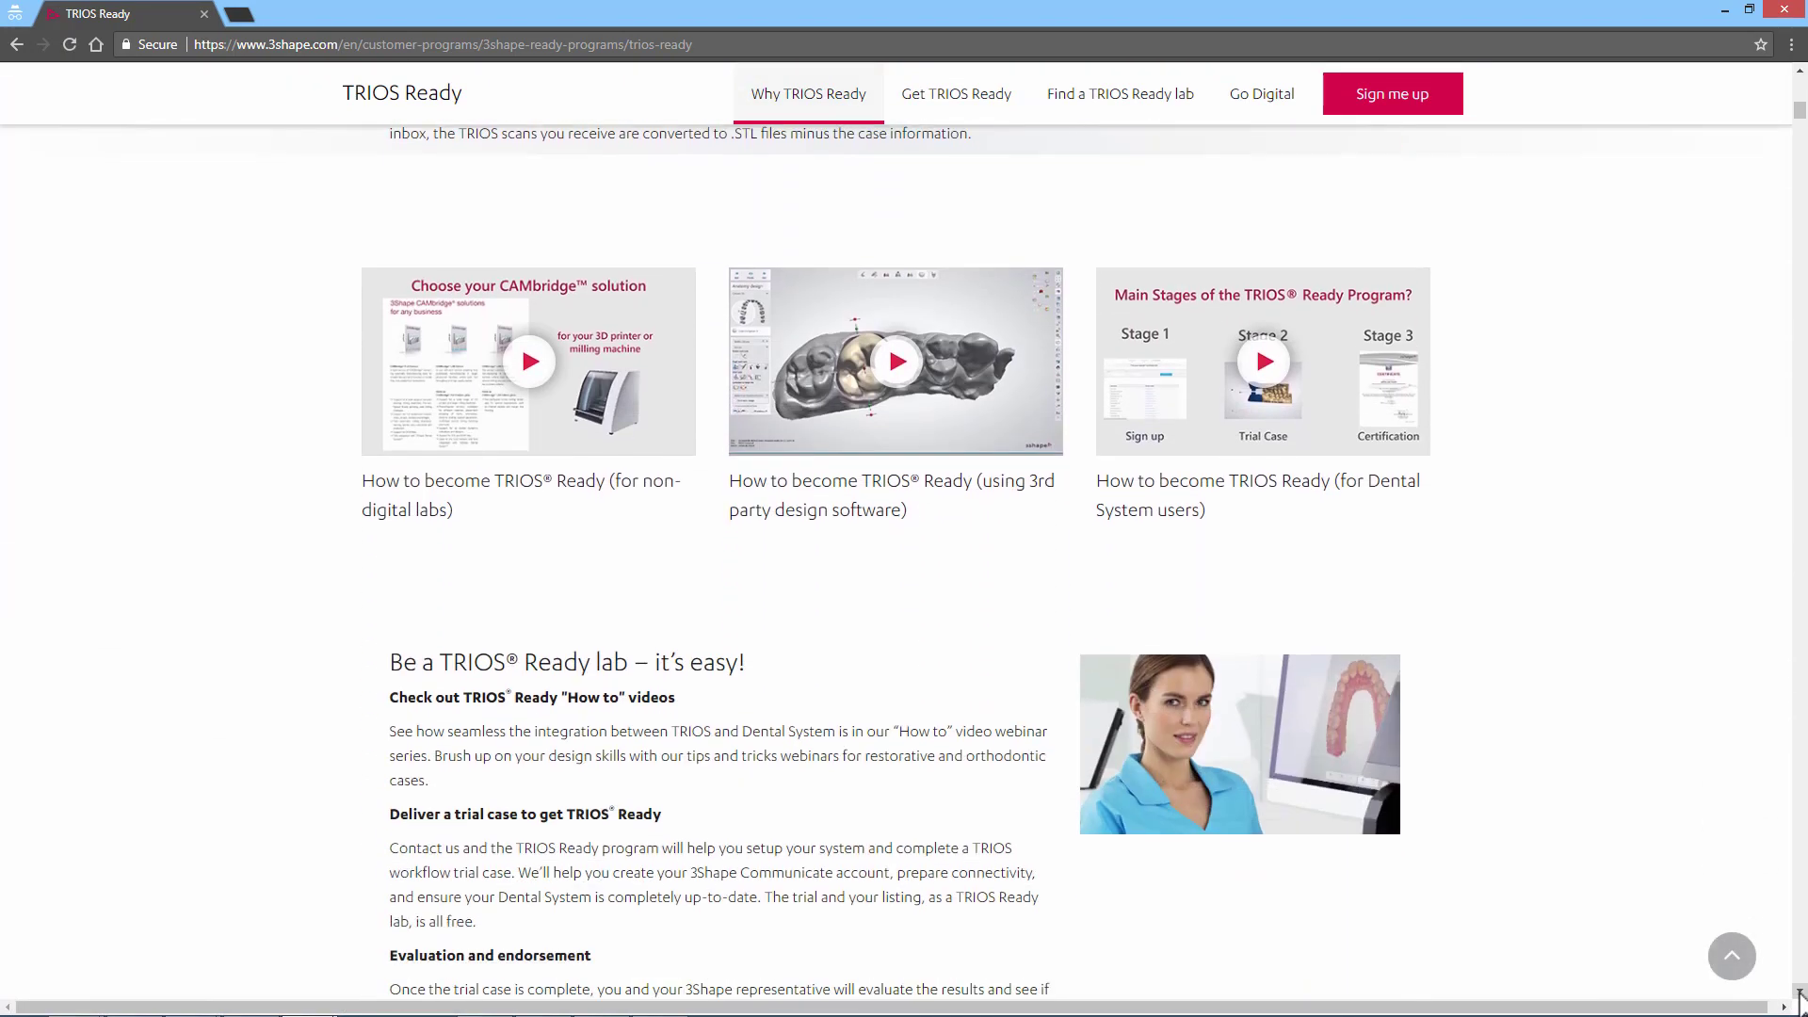
pyautogui.click(1263, 94)
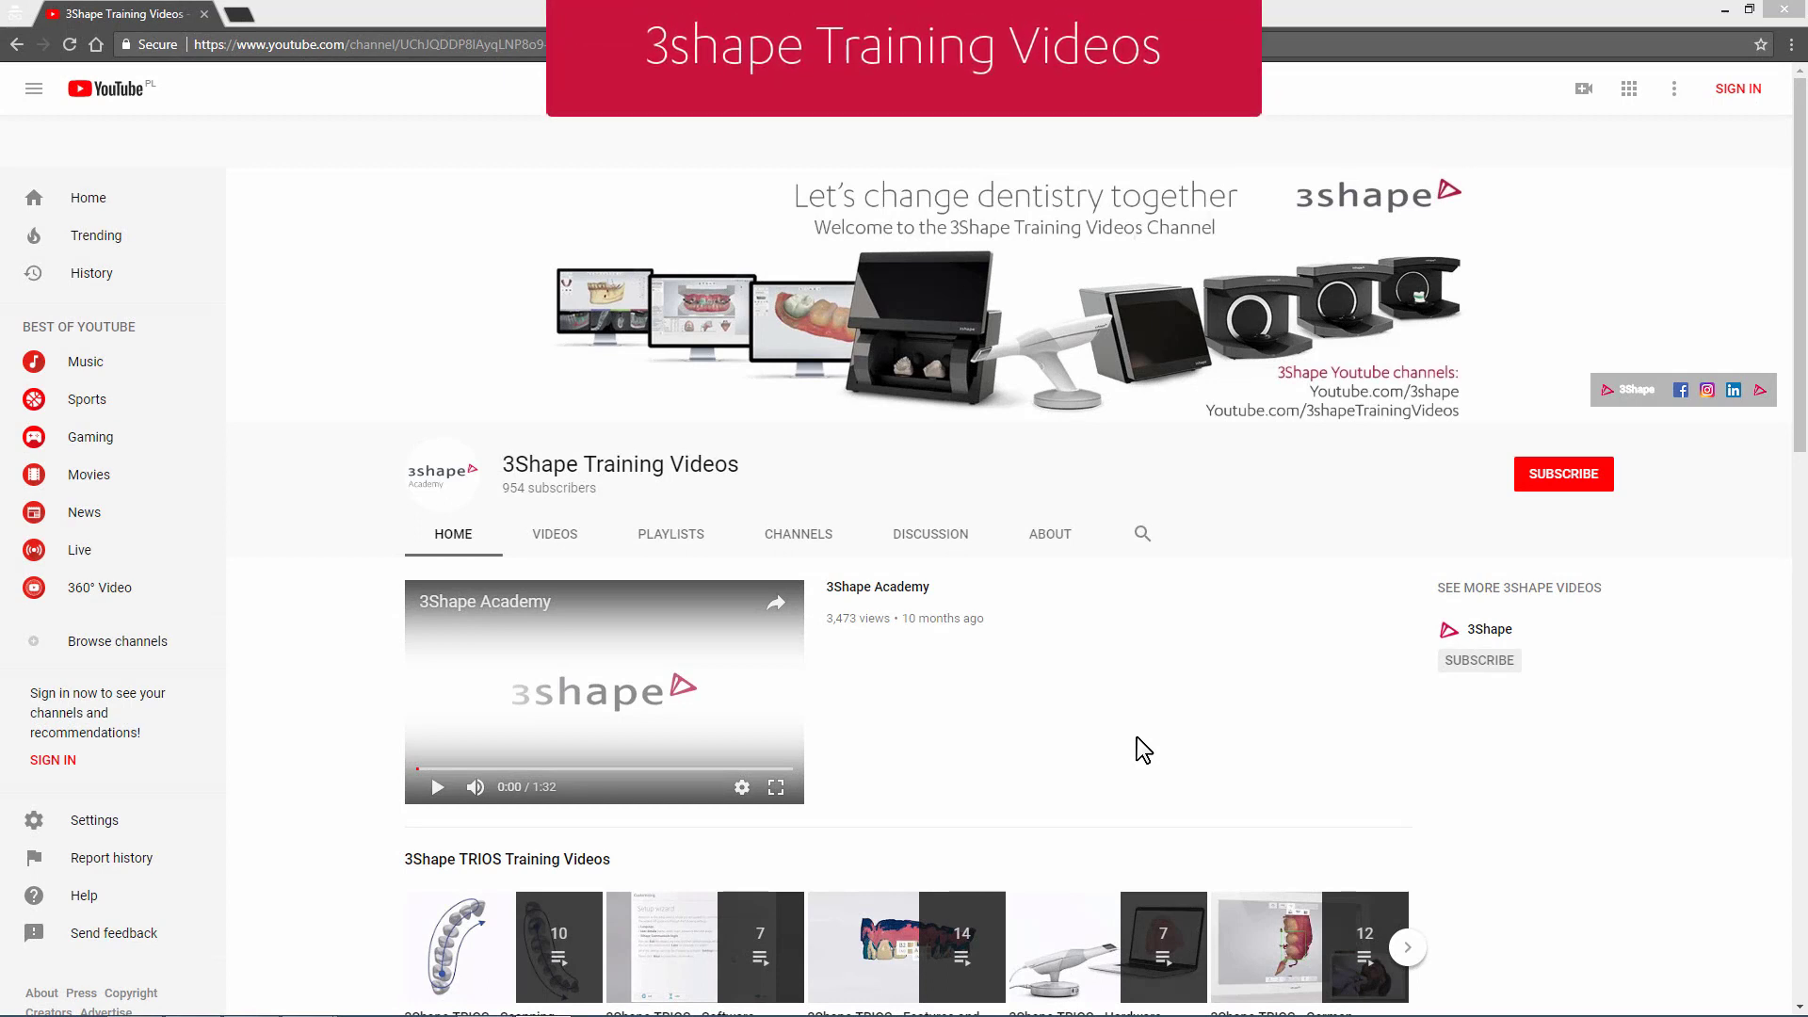
pyautogui.moveTo(1792, 348)
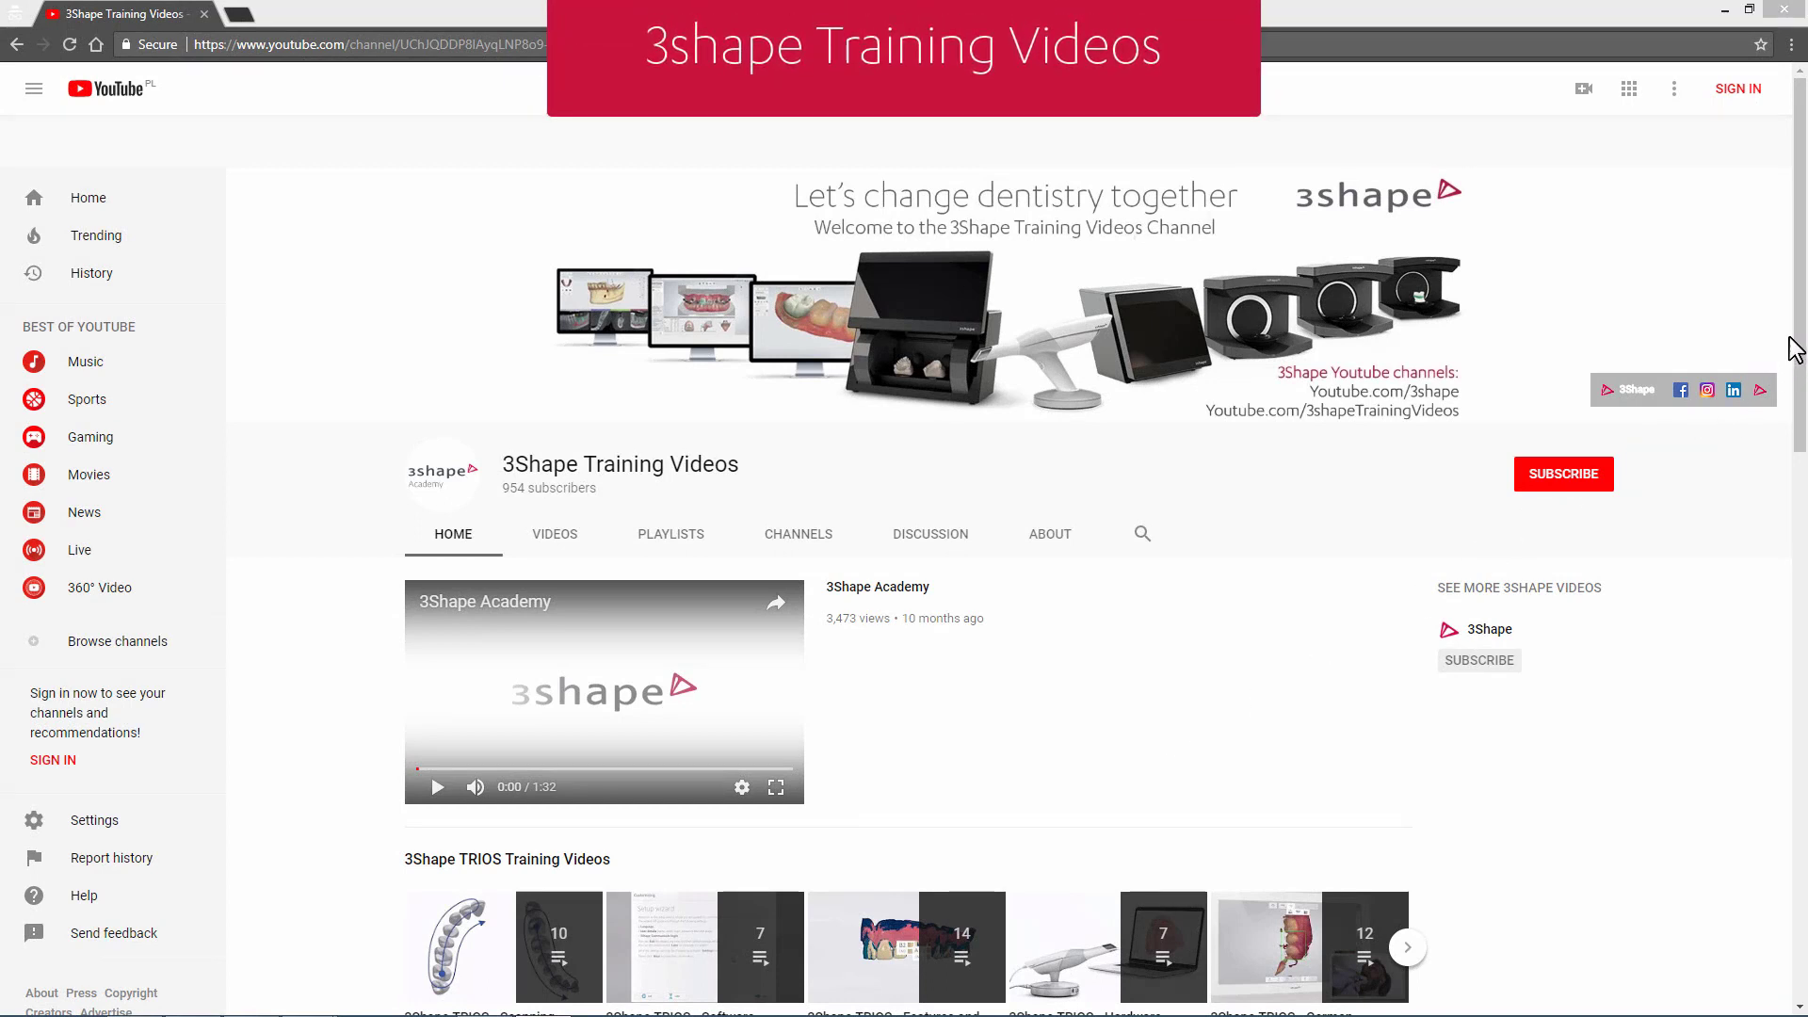
pyautogui.scroll(-3)
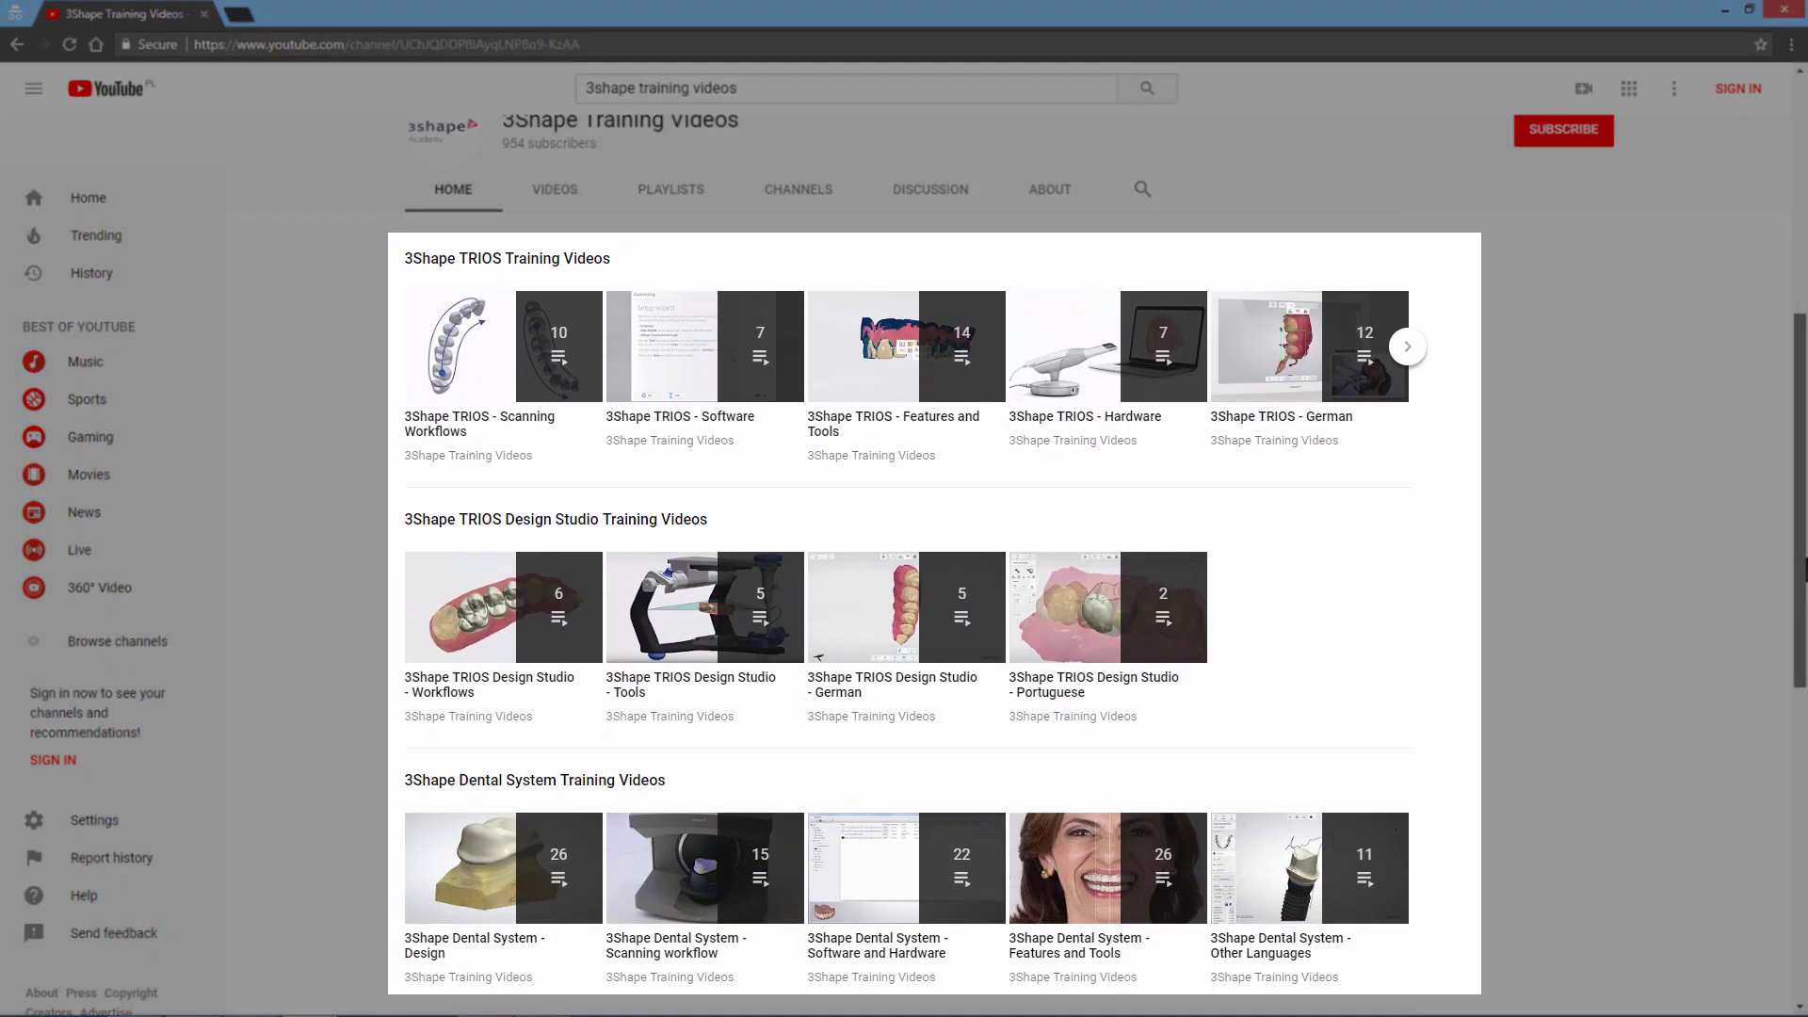
pyautogui.moveTo(1633, 705)
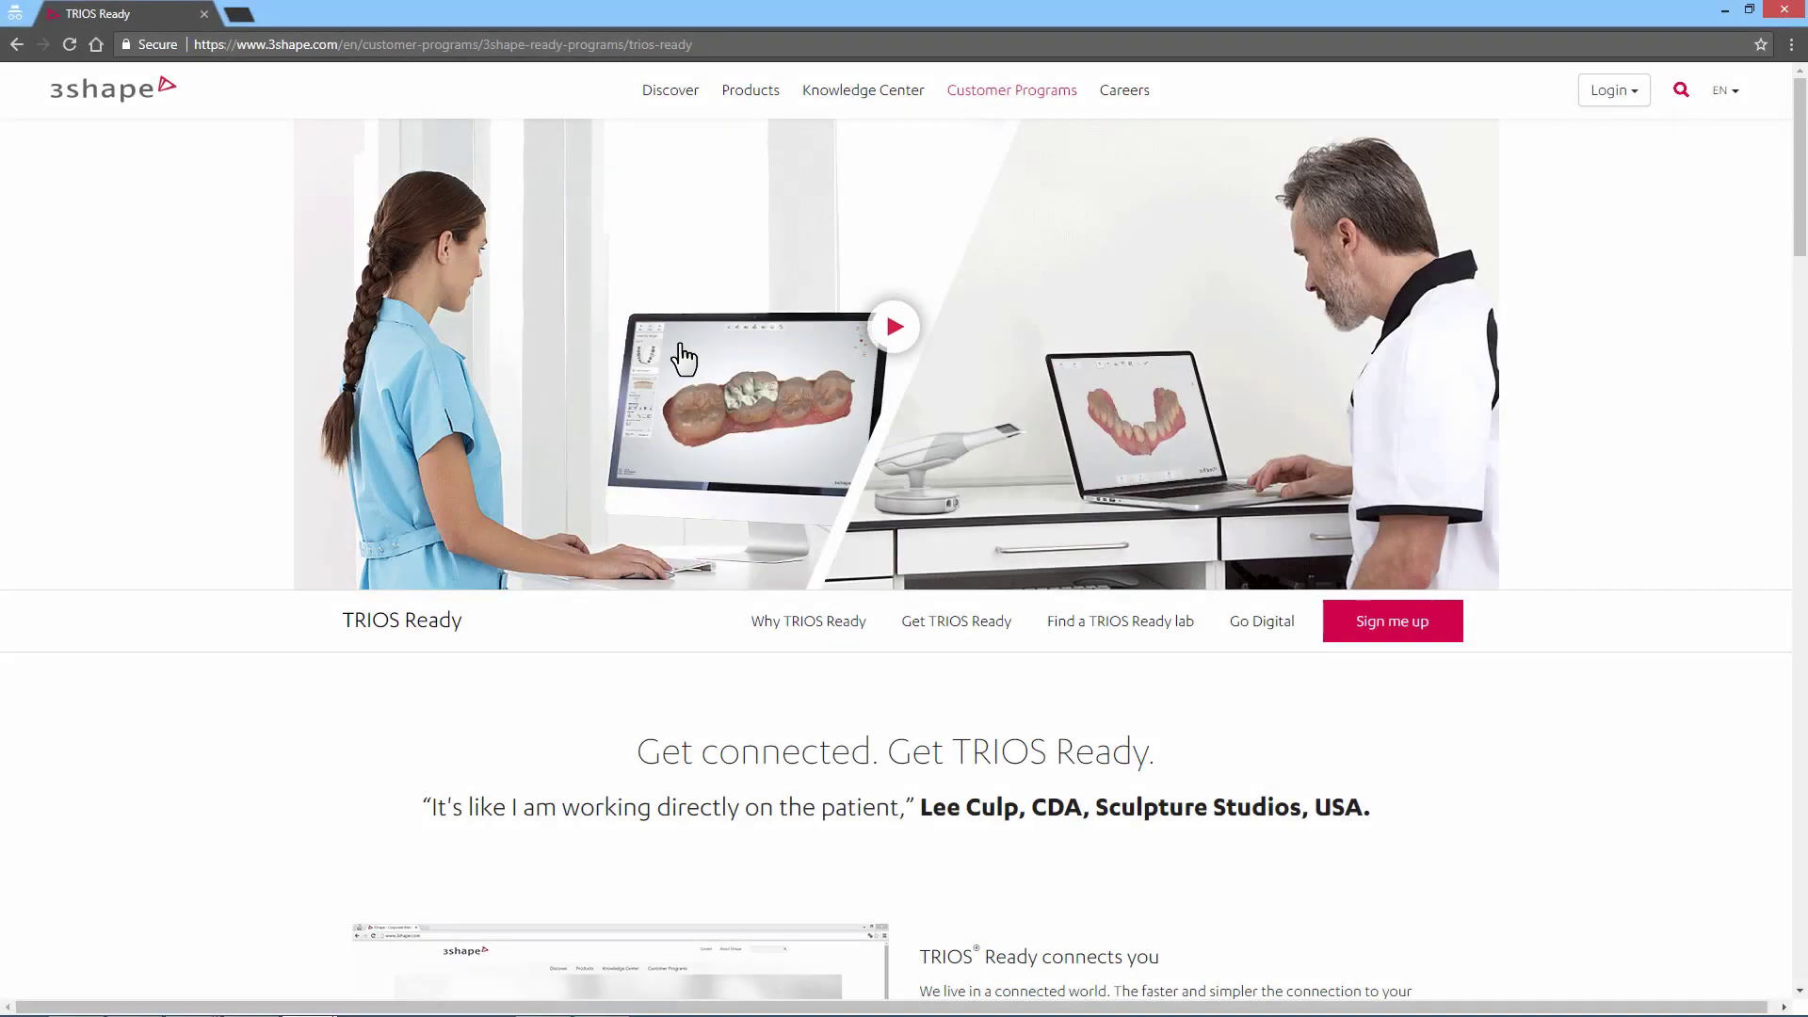
pyautogui.moveTo(1330, 637)
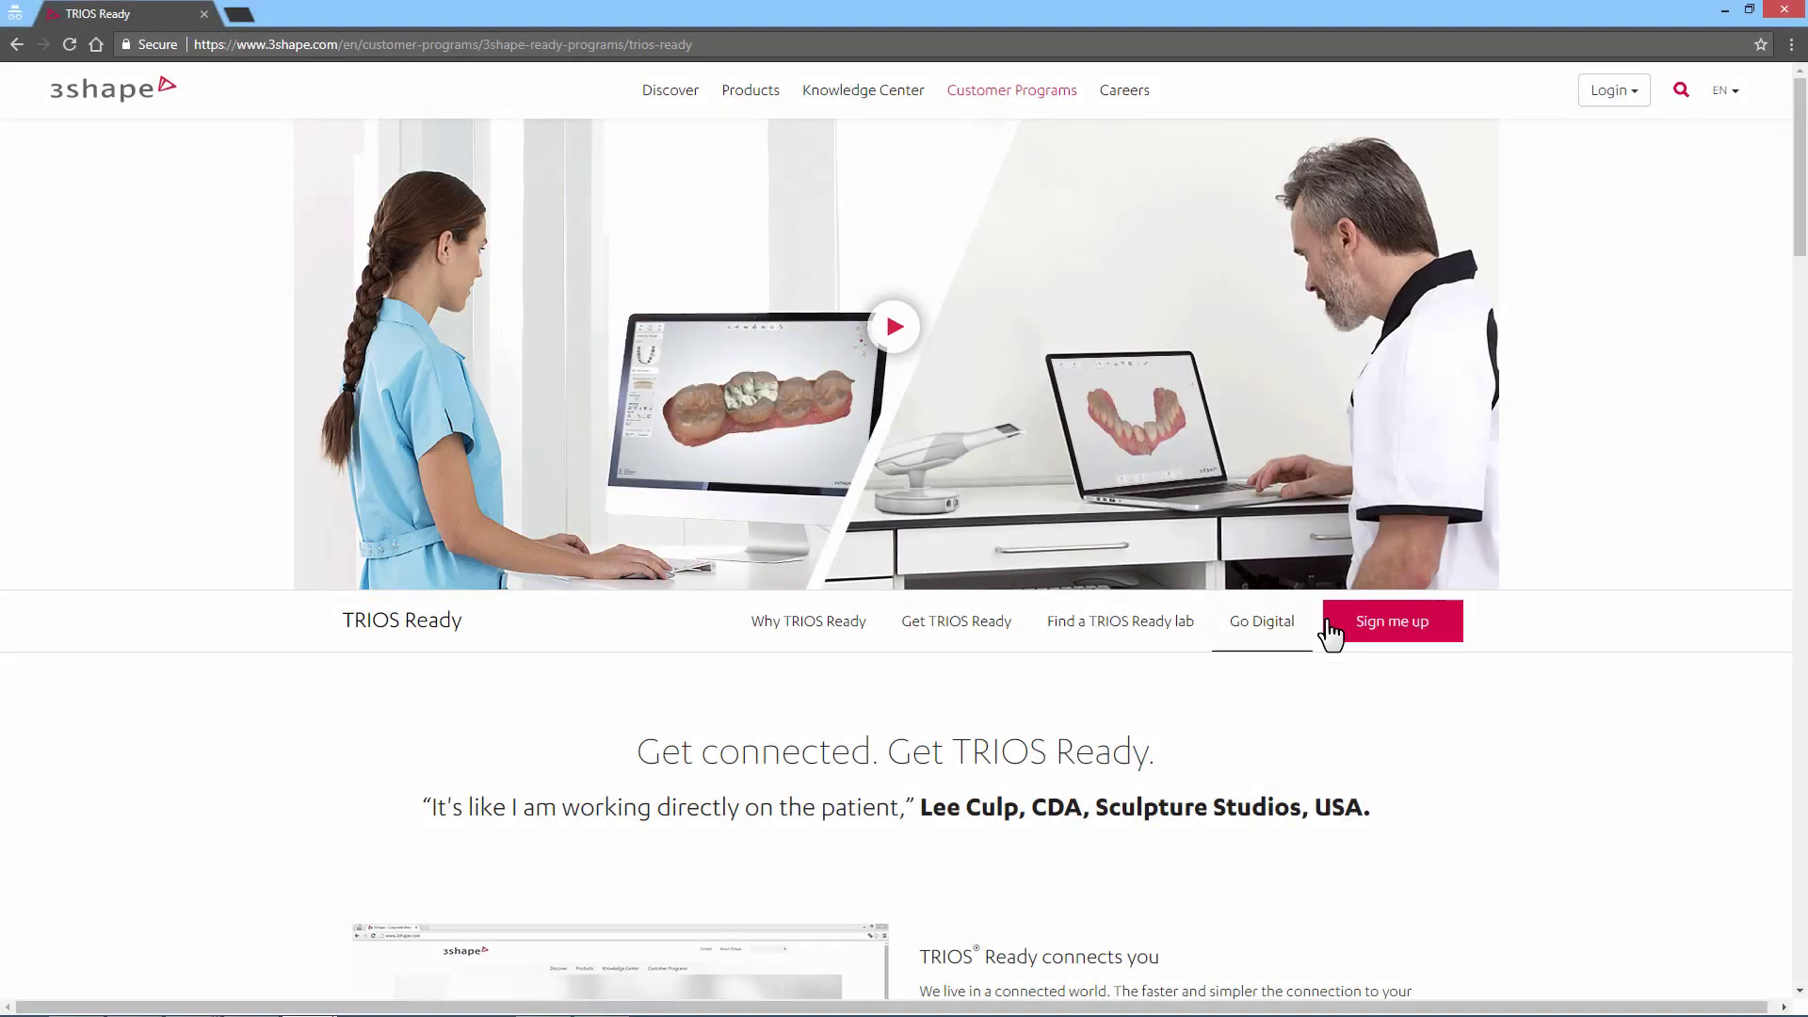
# Return to the TRIOS Ready page and open the Sign me up form
pyautogui.click(1391, 621)
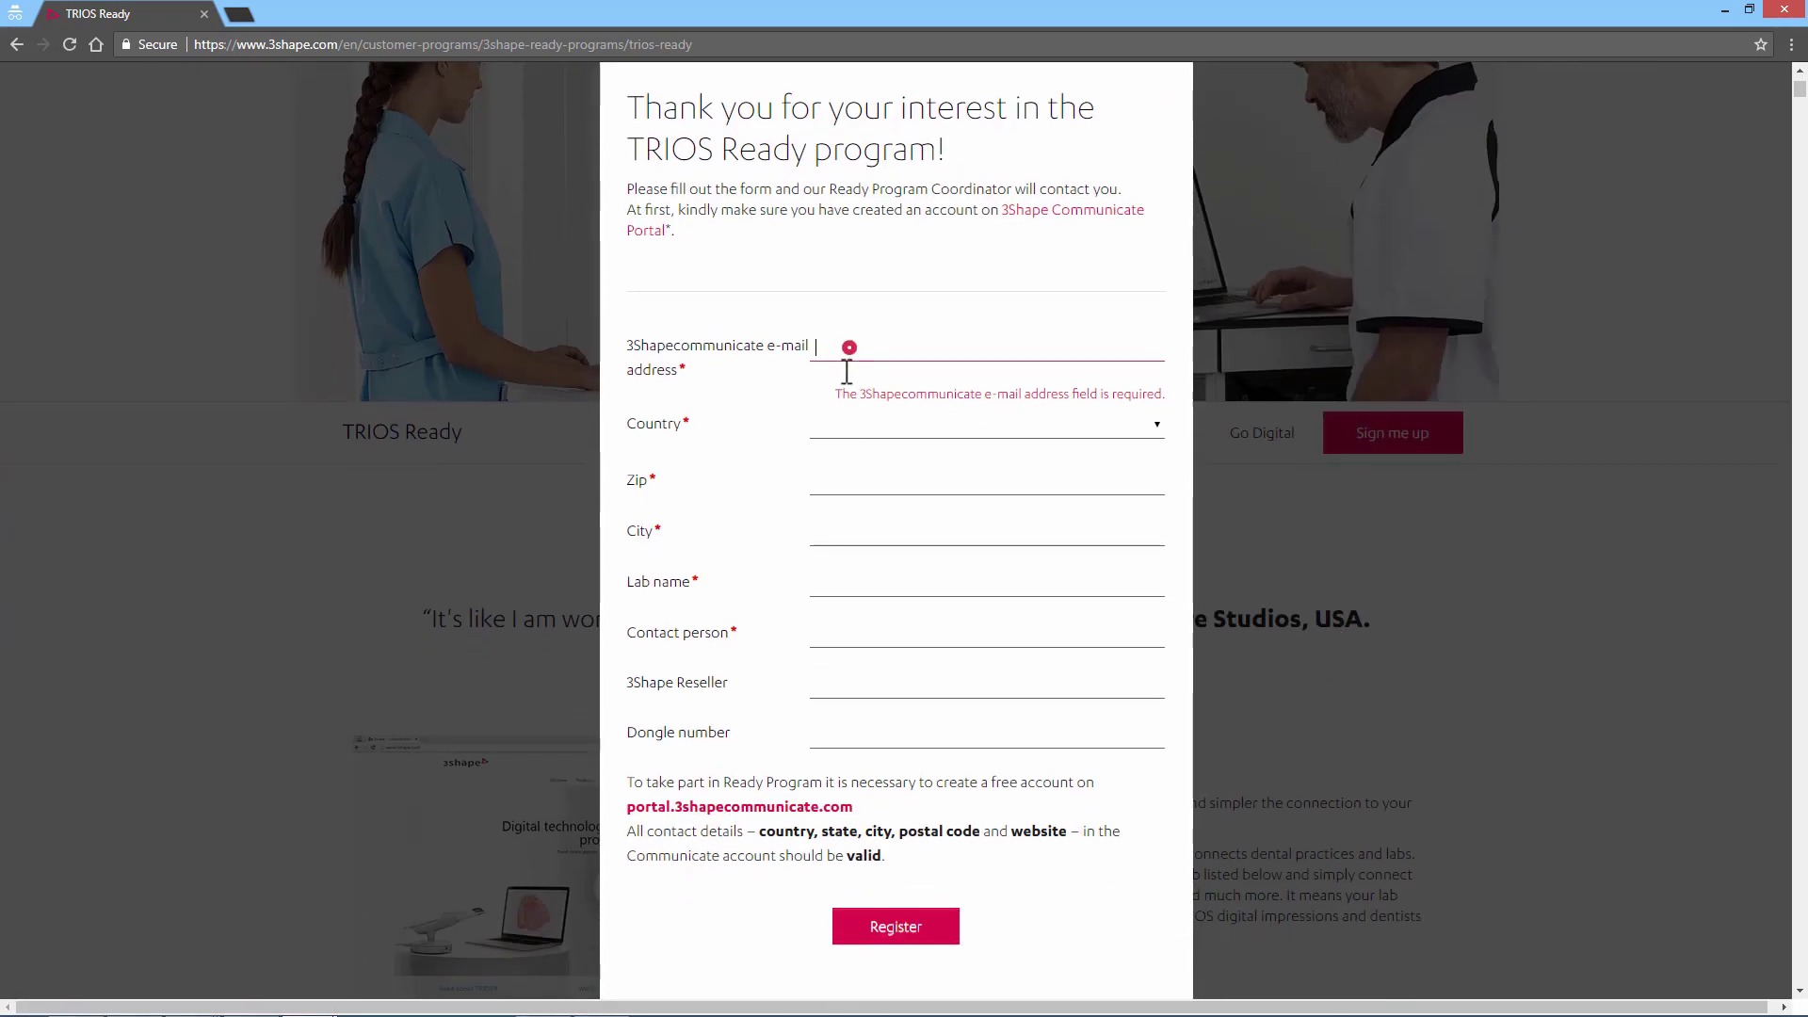
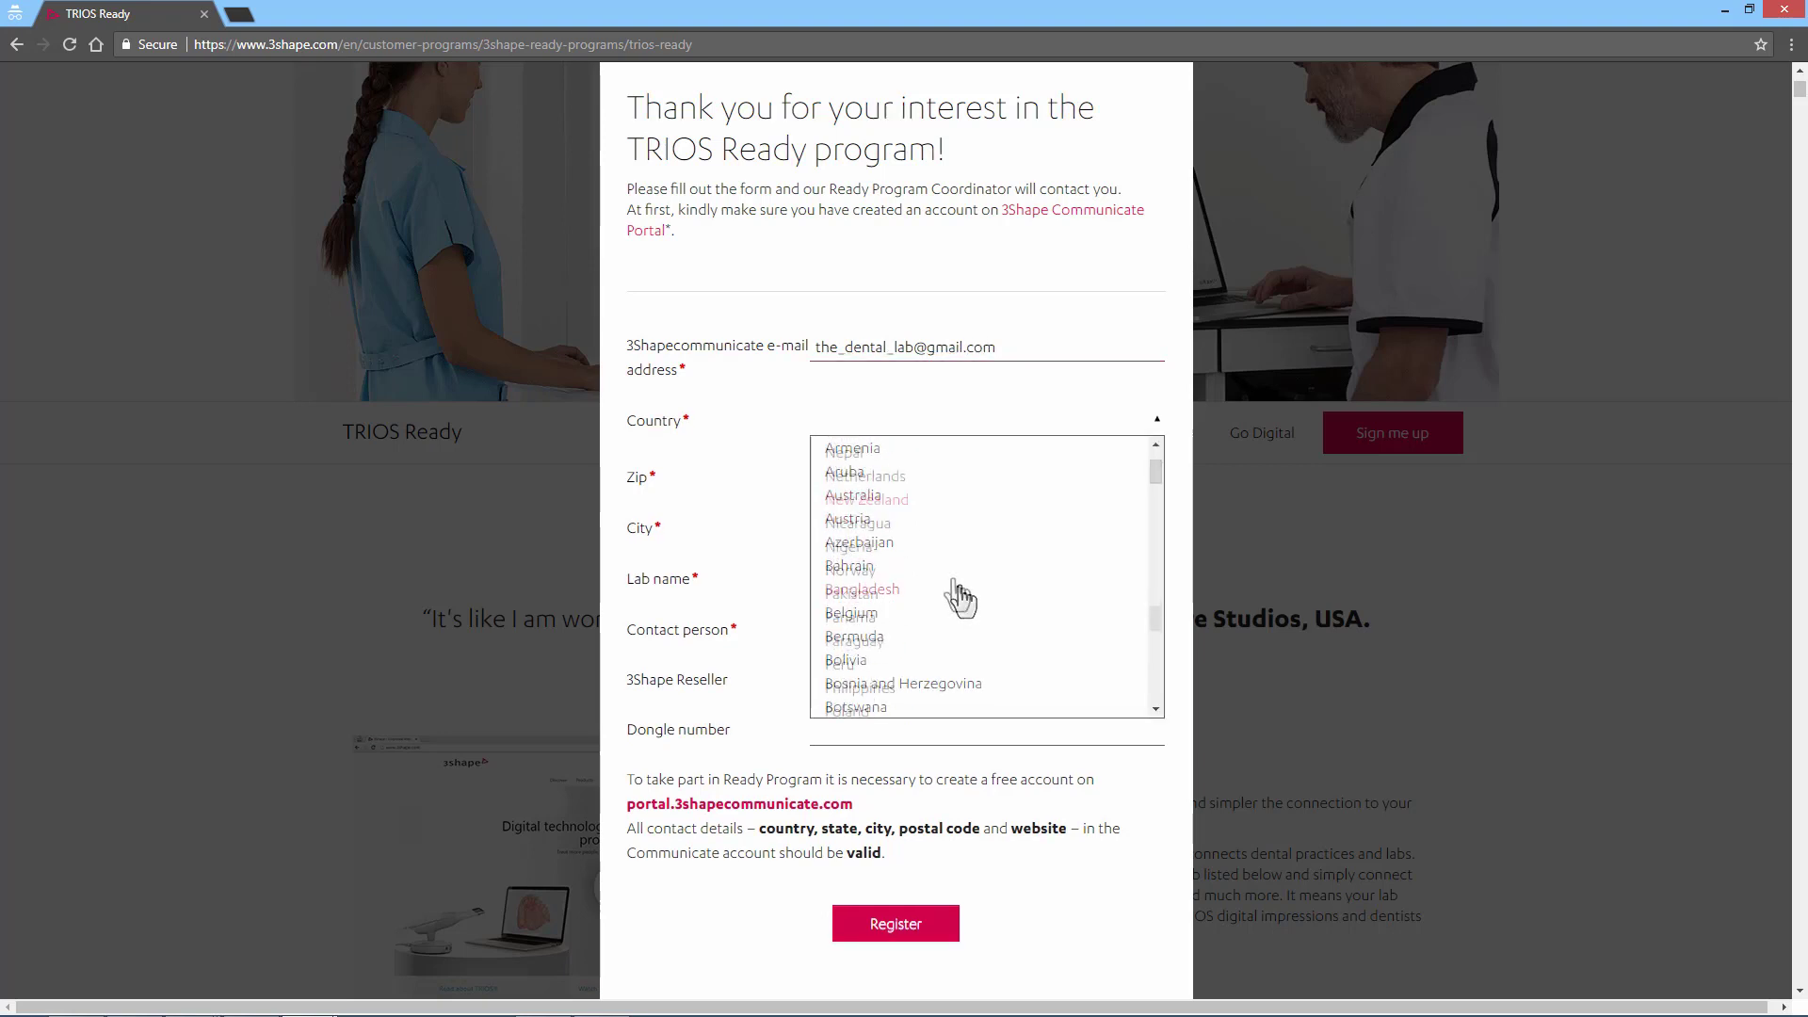
# Set the country to Poland, zip code 71-102 and city Szczecin
pyautogui.scroll(-3)
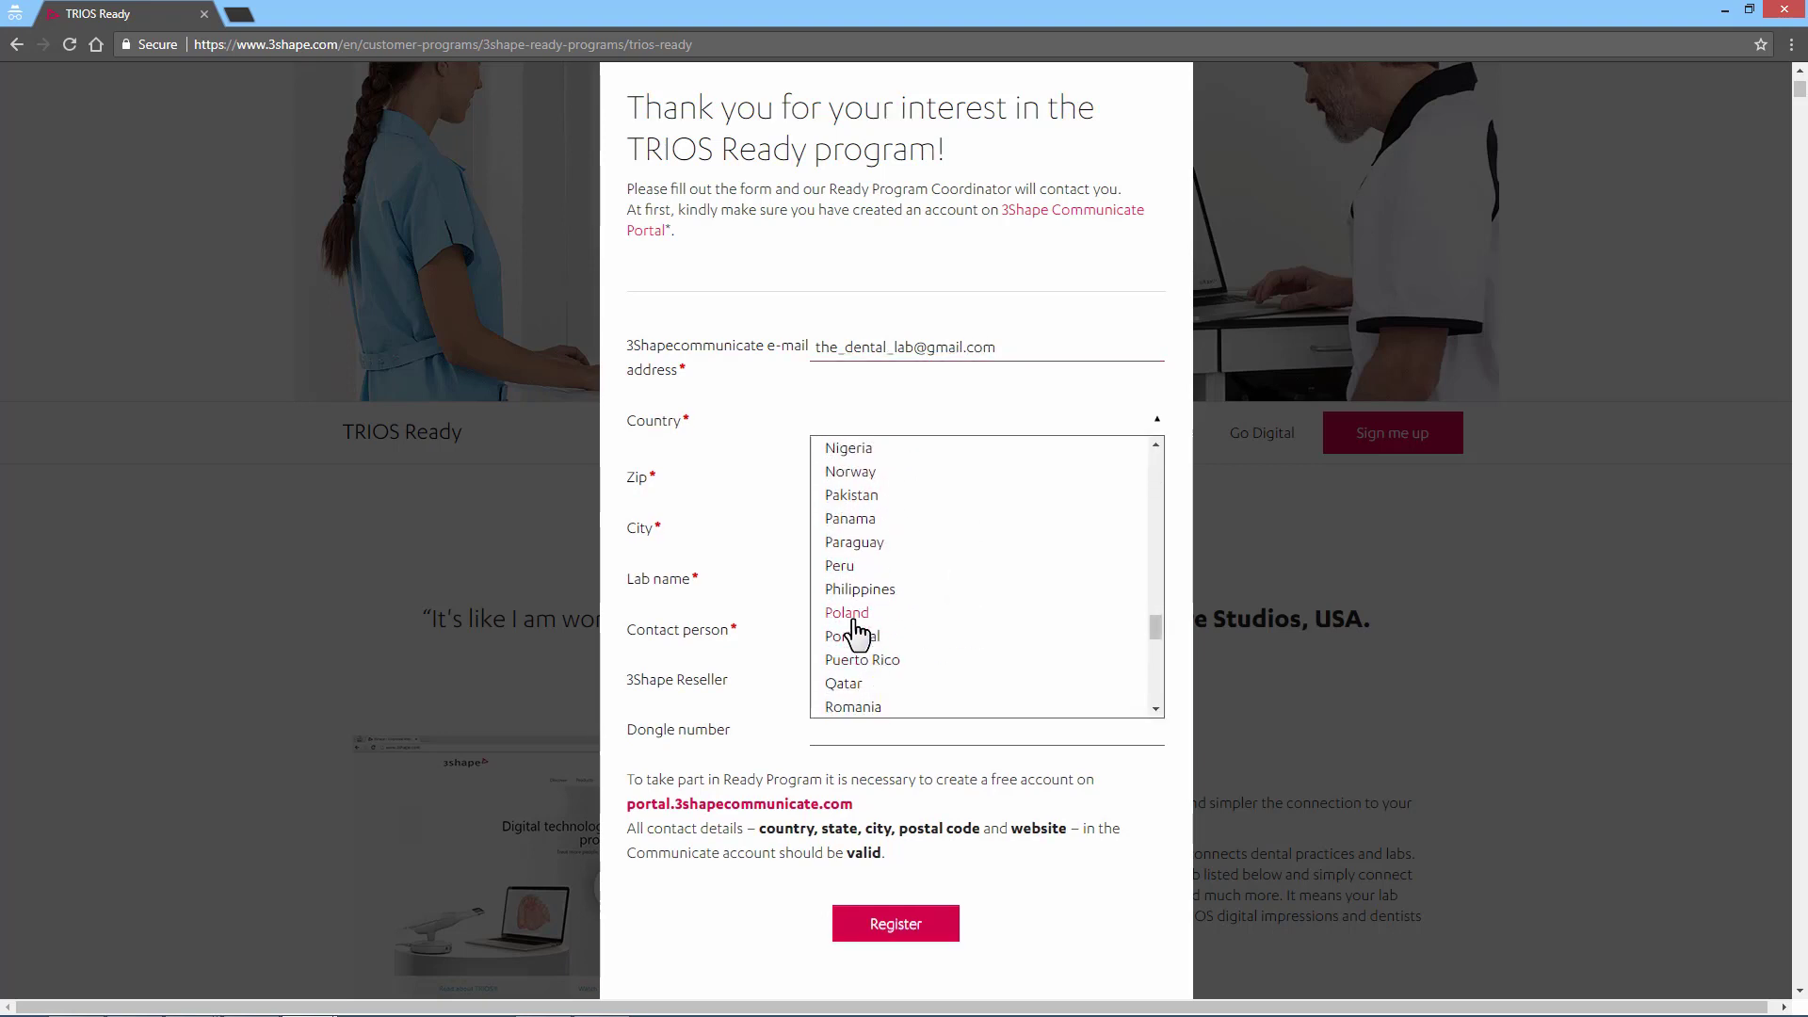
pyautogui.click(847, 612)
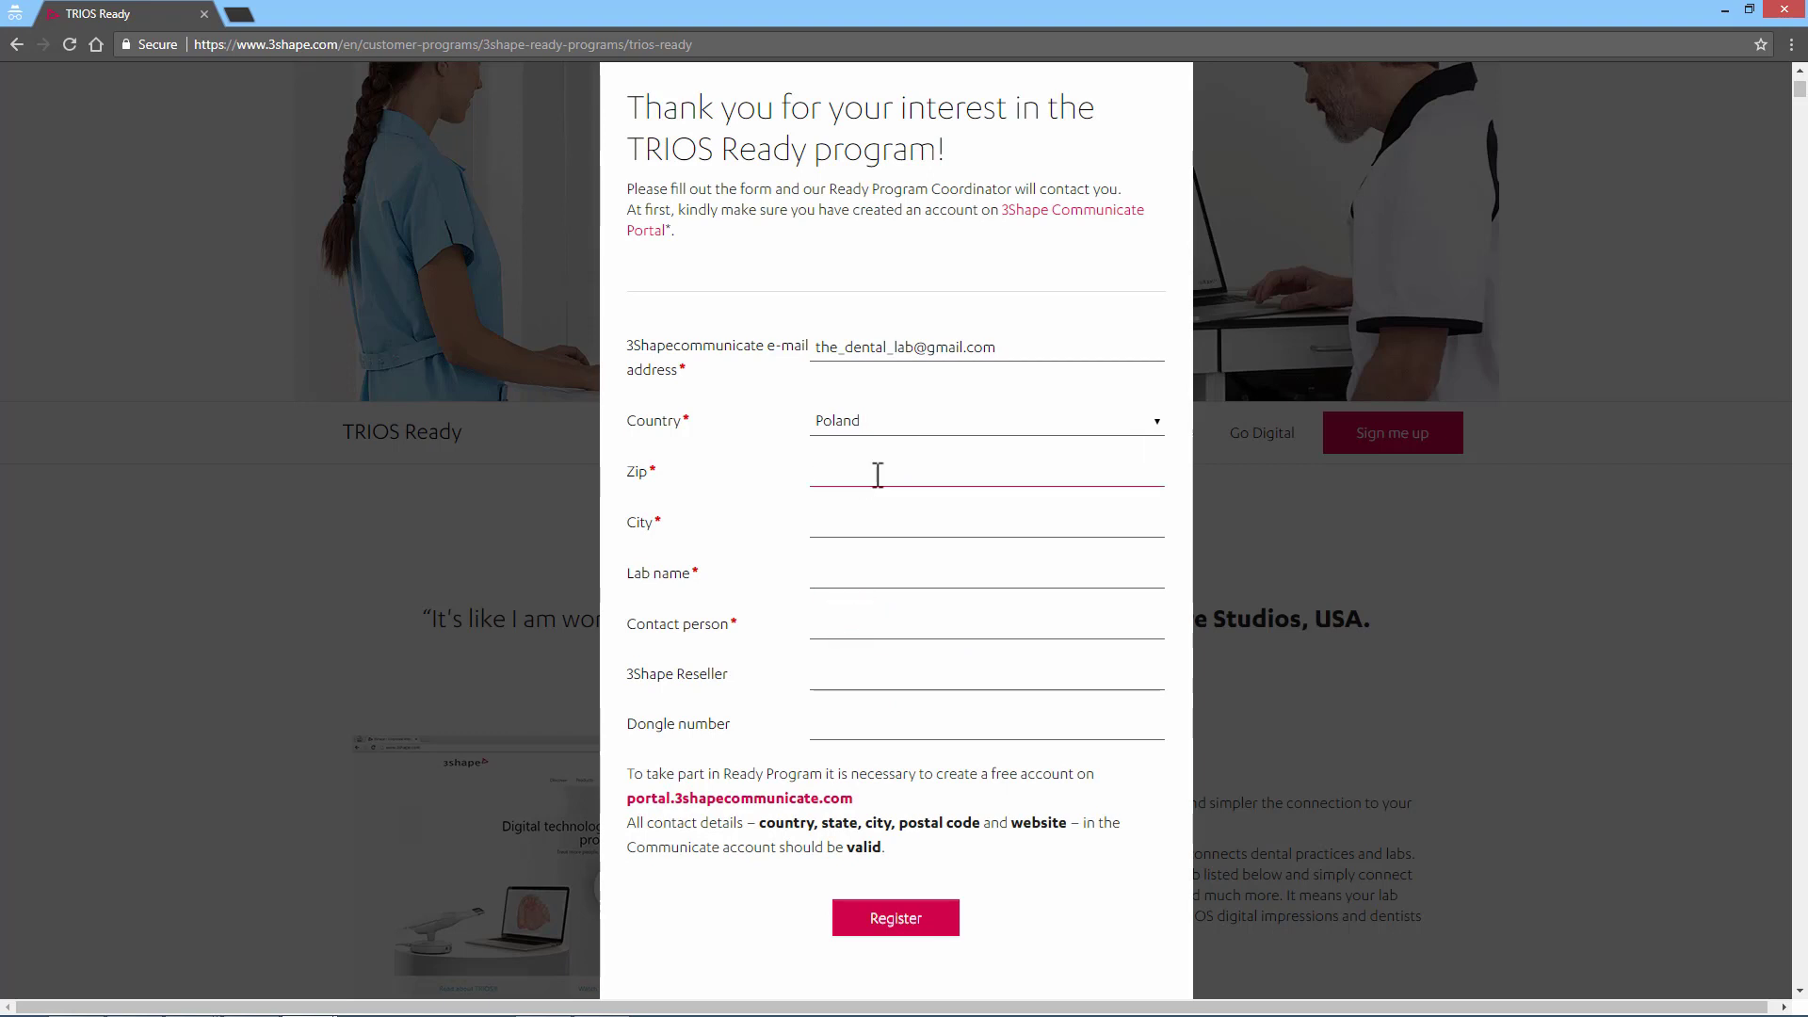
pyautogui.write('71')
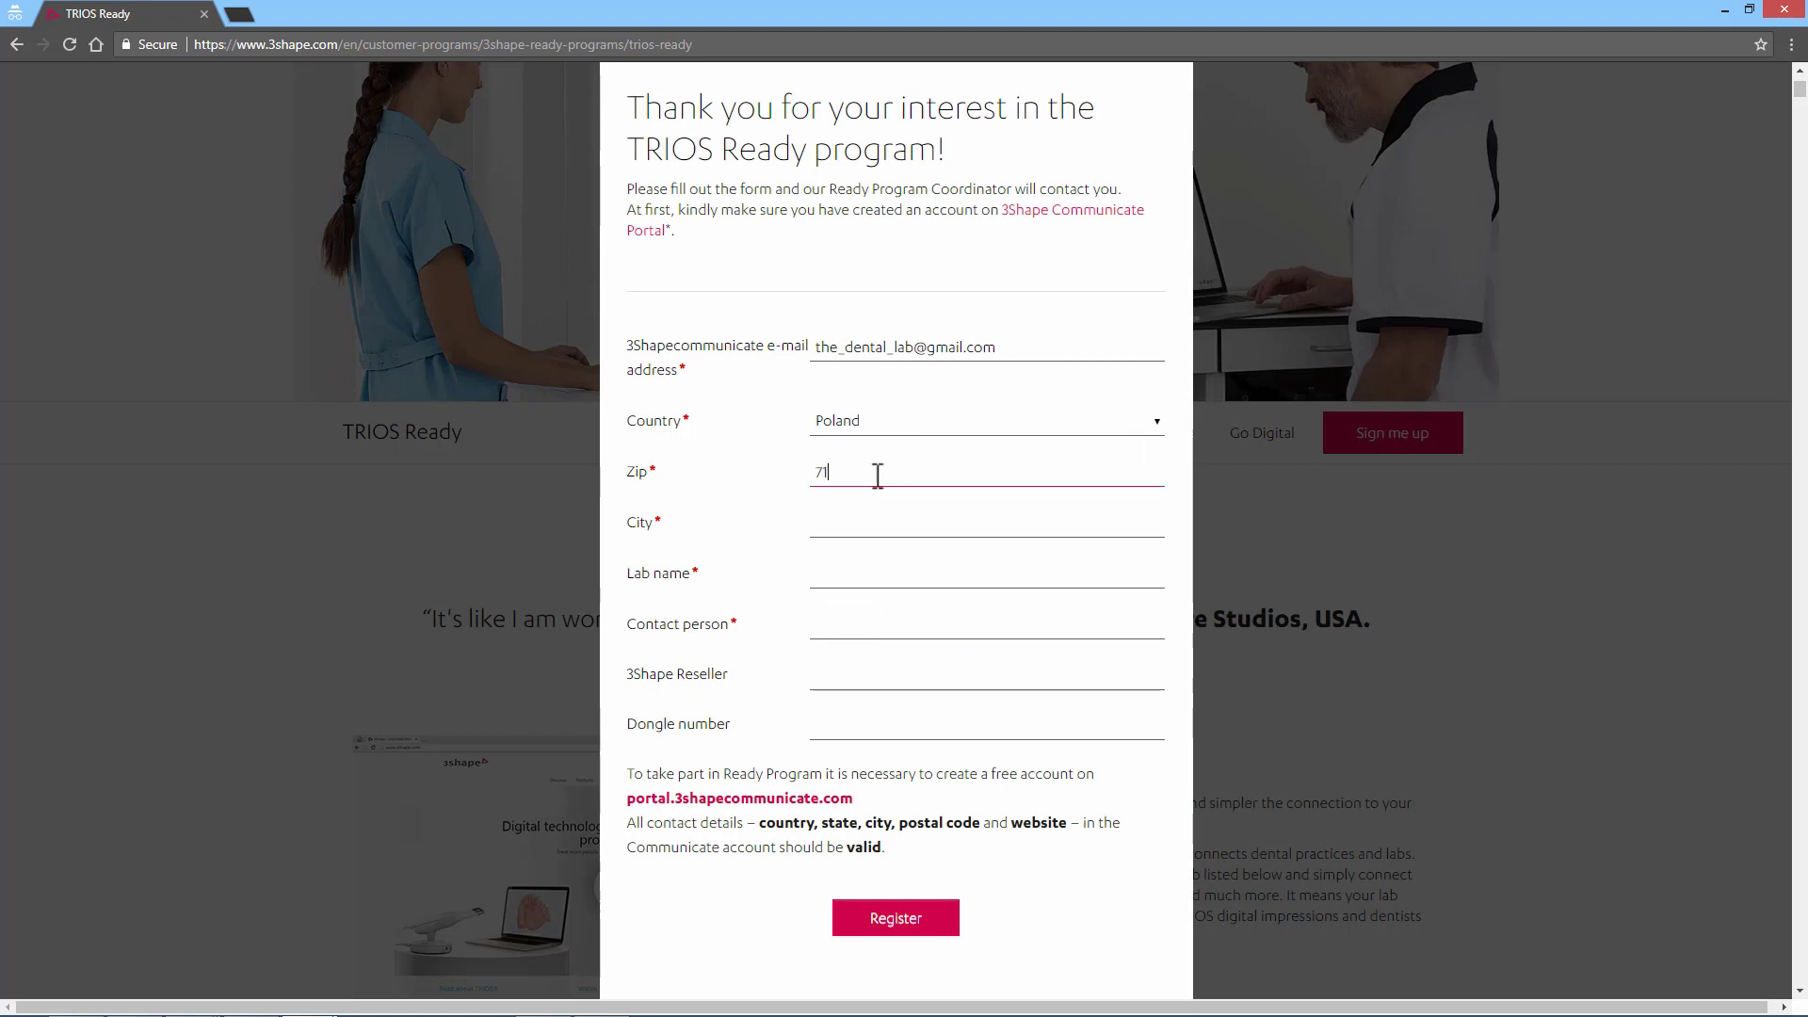
pyautogui.write('-102')
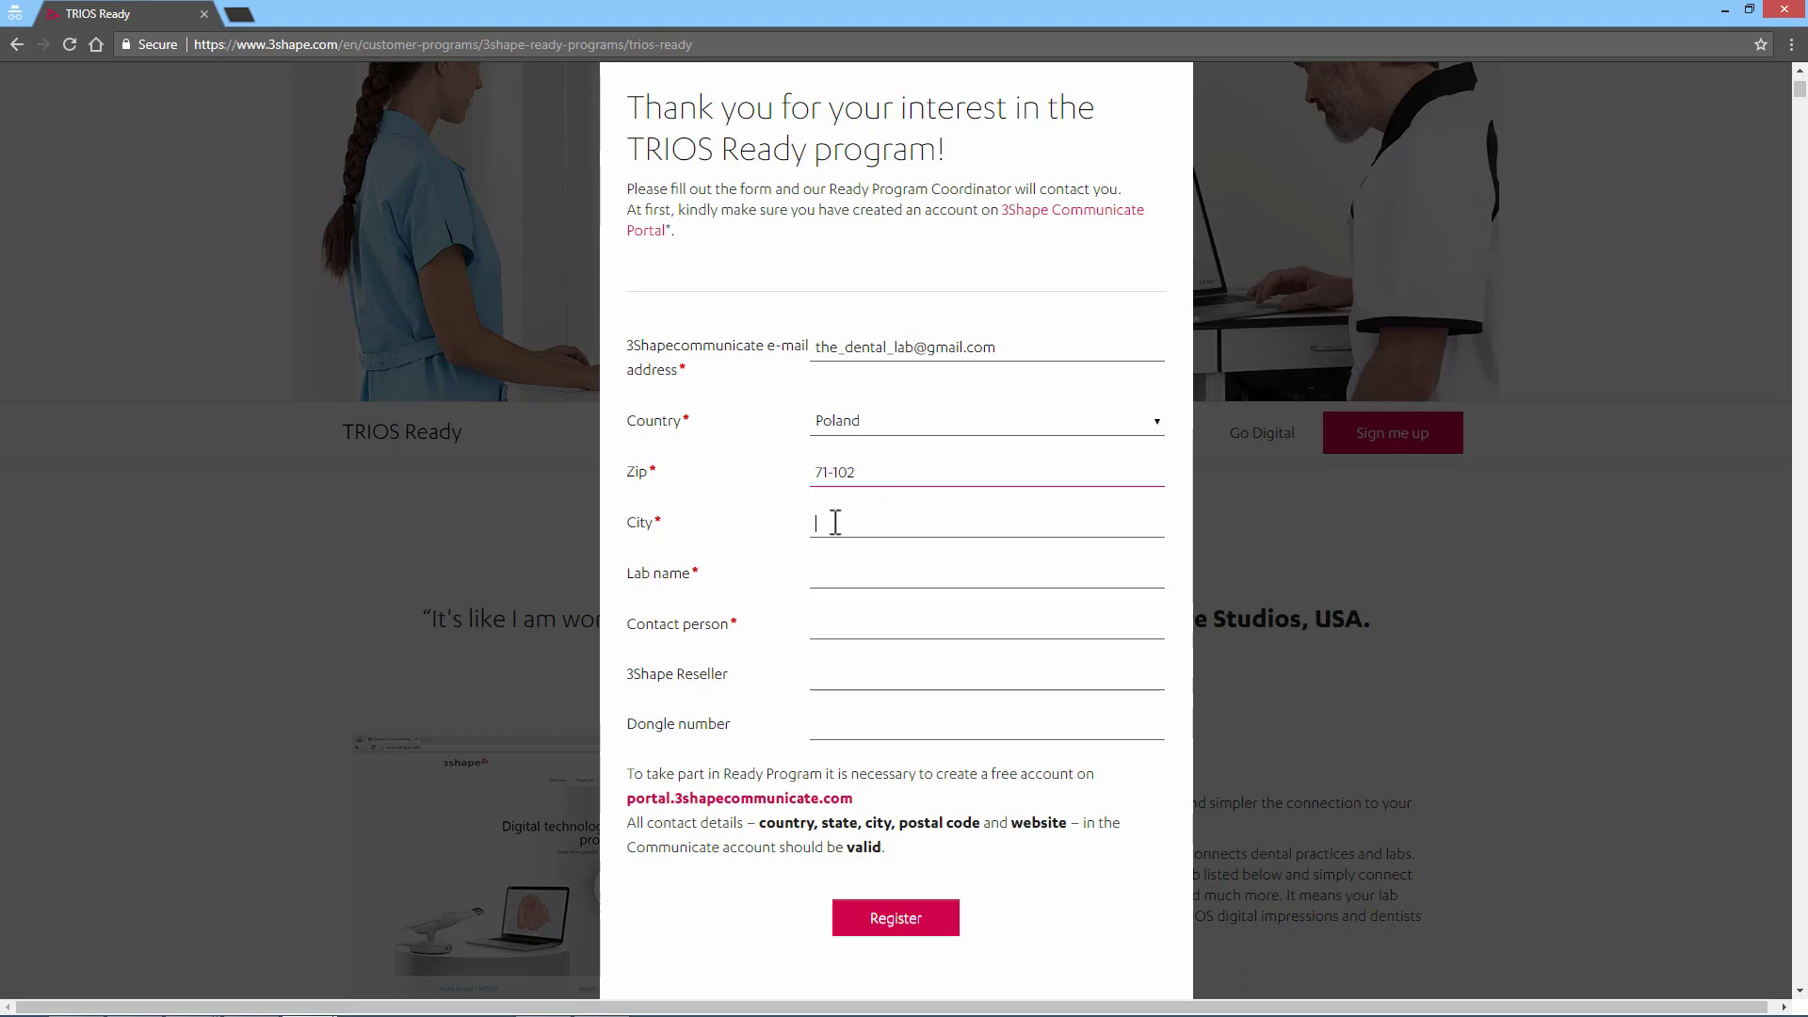
pyautogui.write('Szczecin')
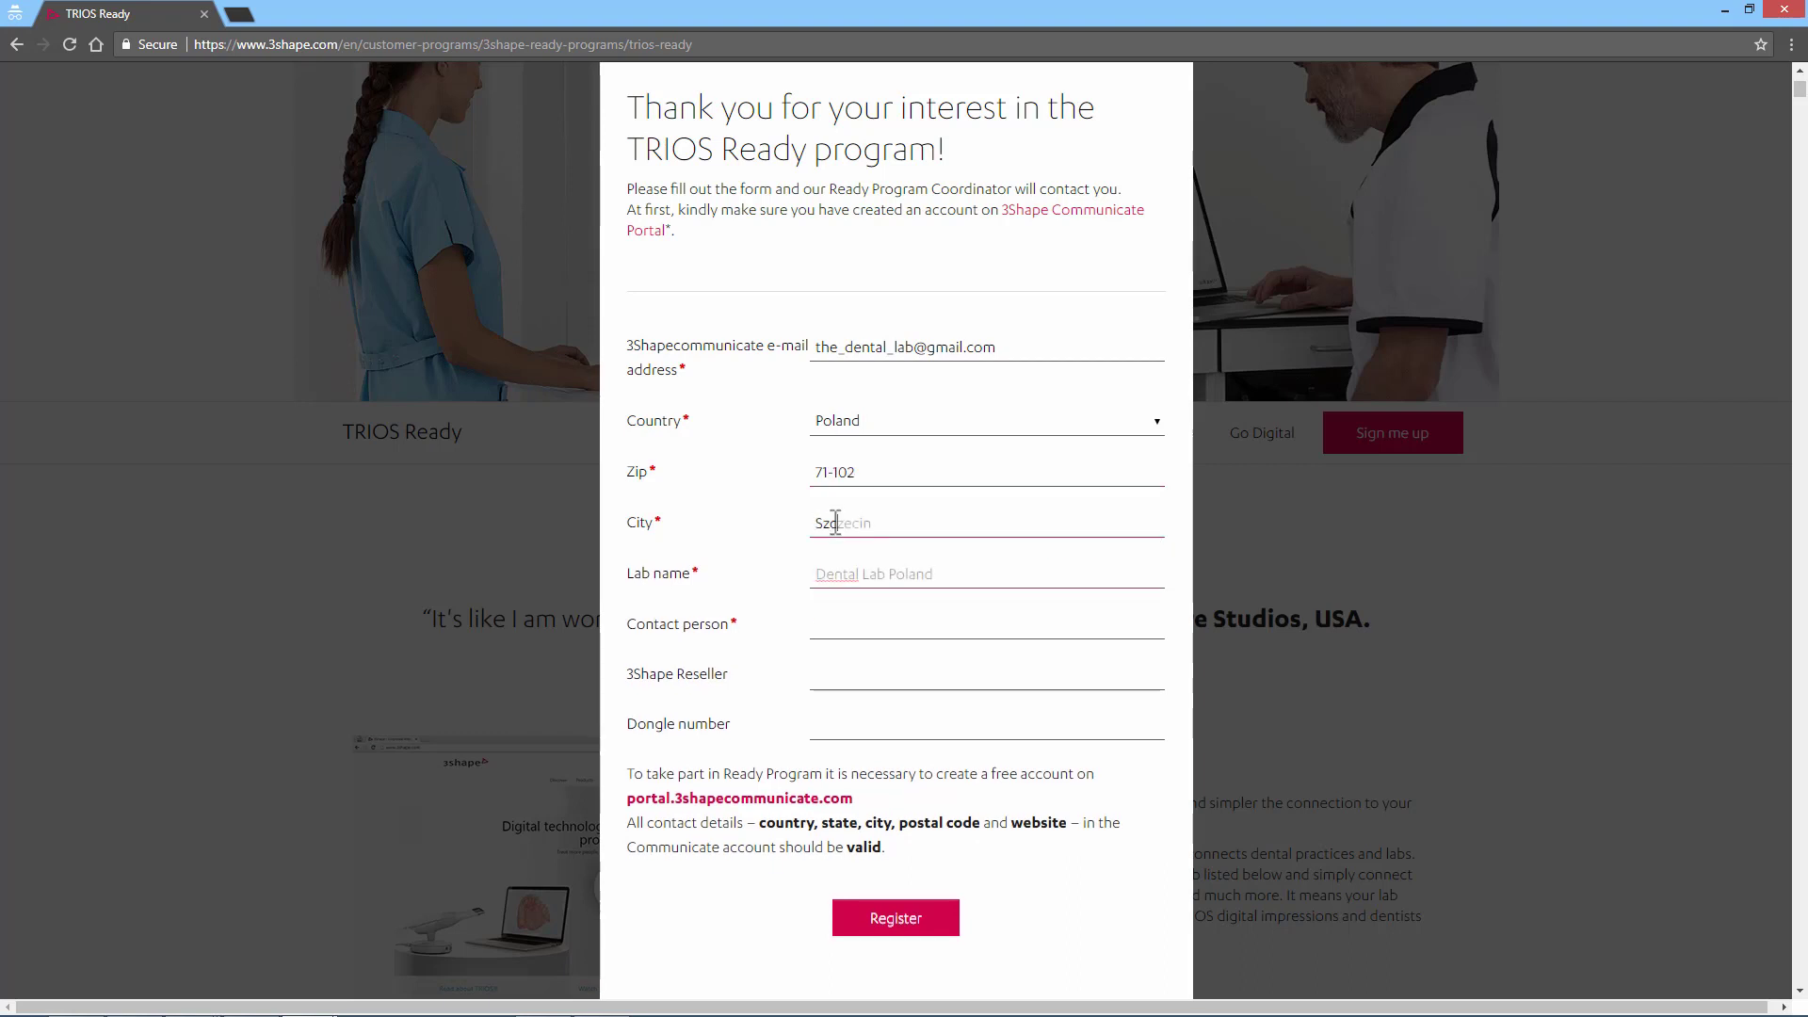
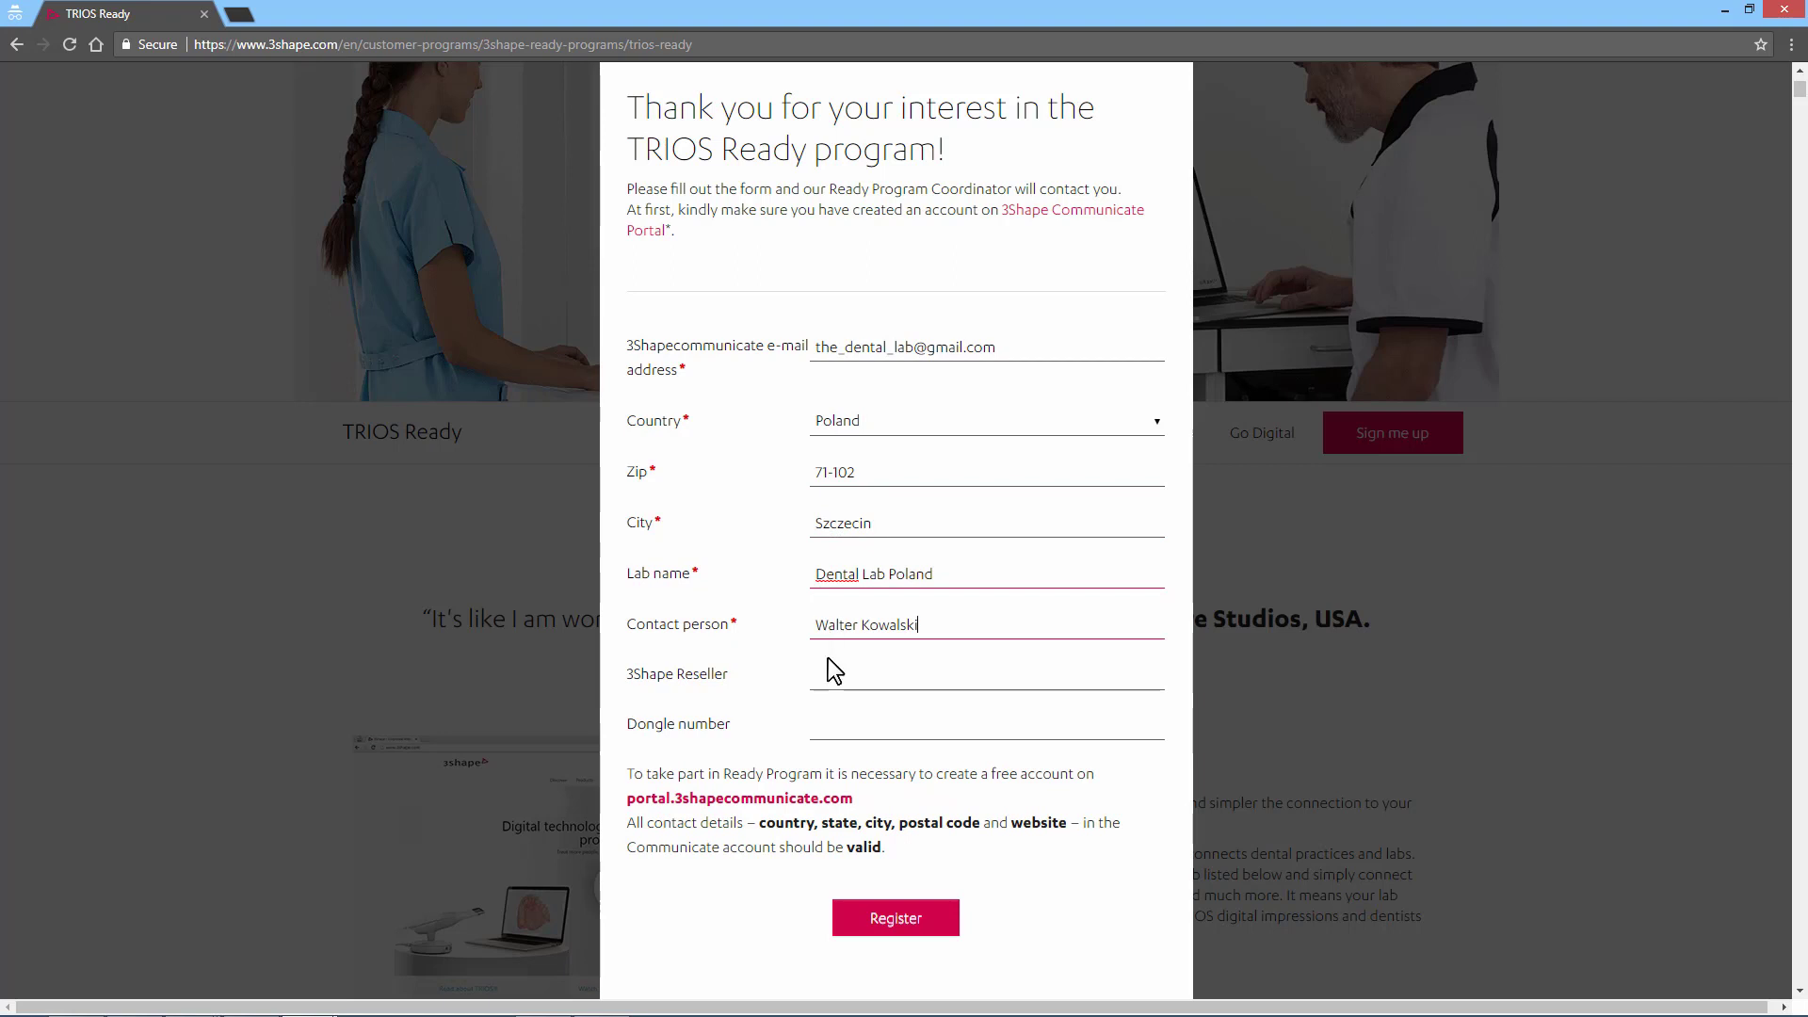
pyautogui.write('1234')
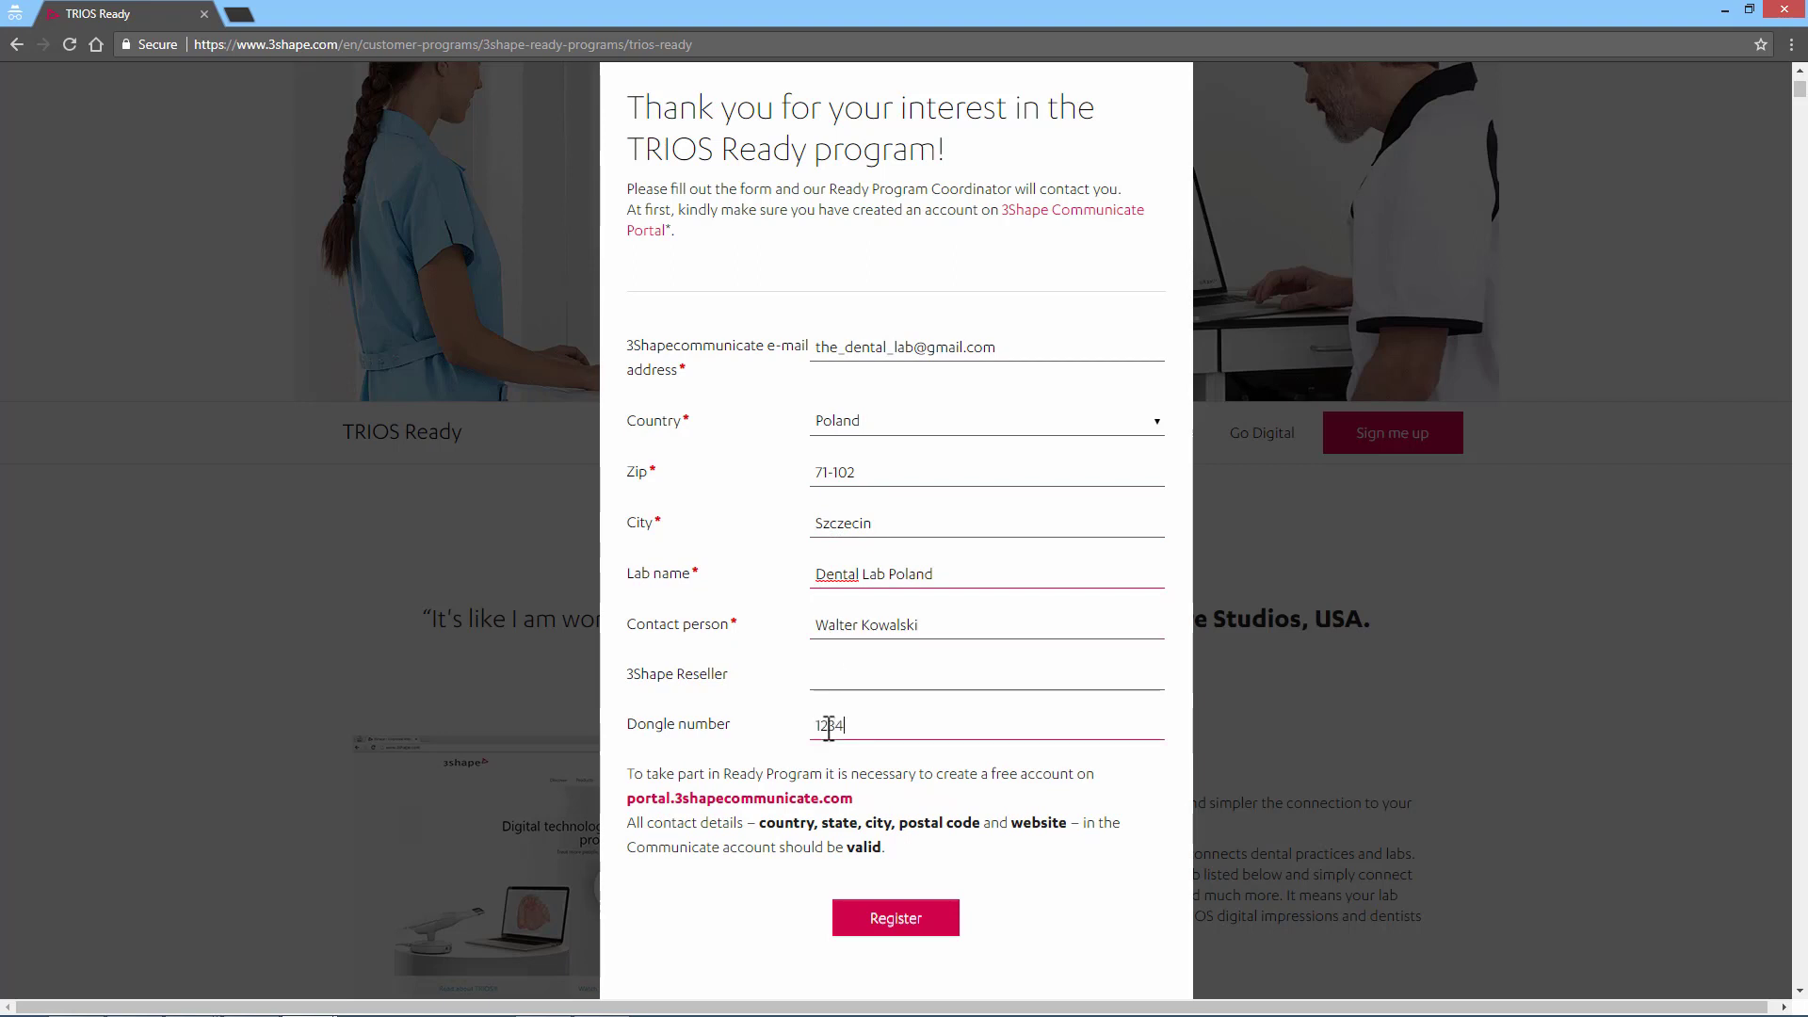
pyautogui.write('567890')
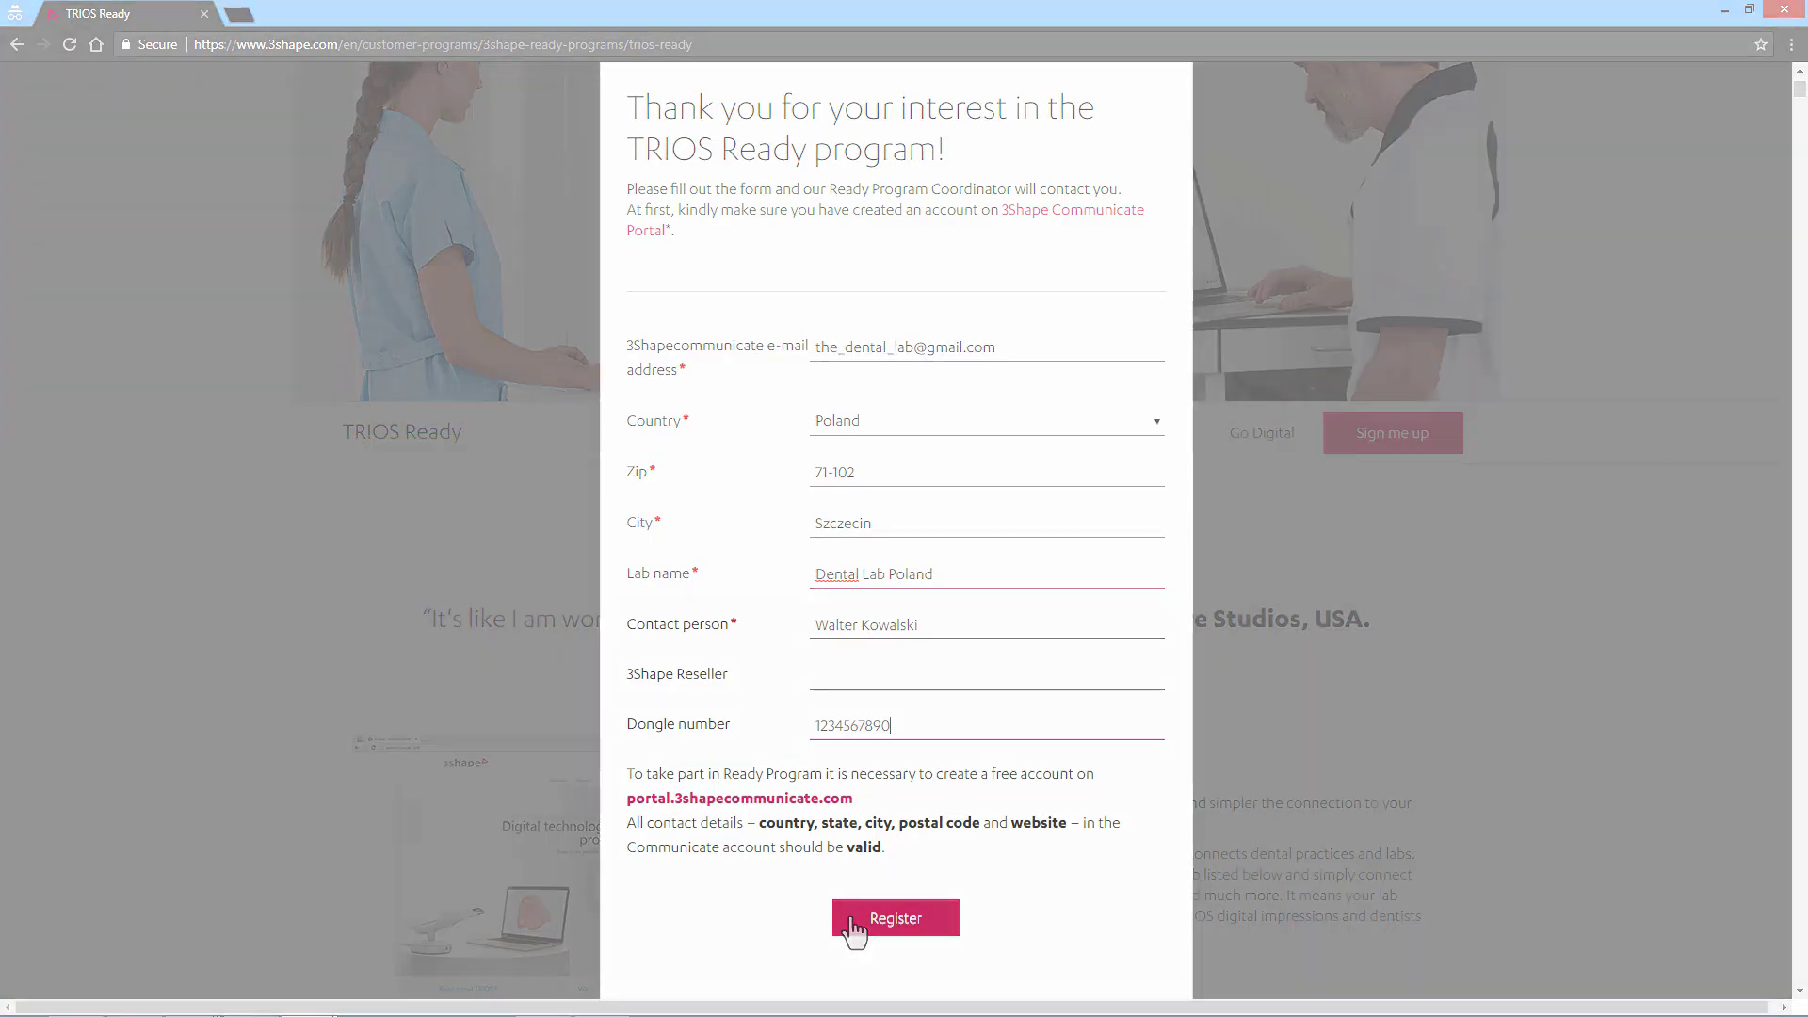
pyautogui.click(895, 918)
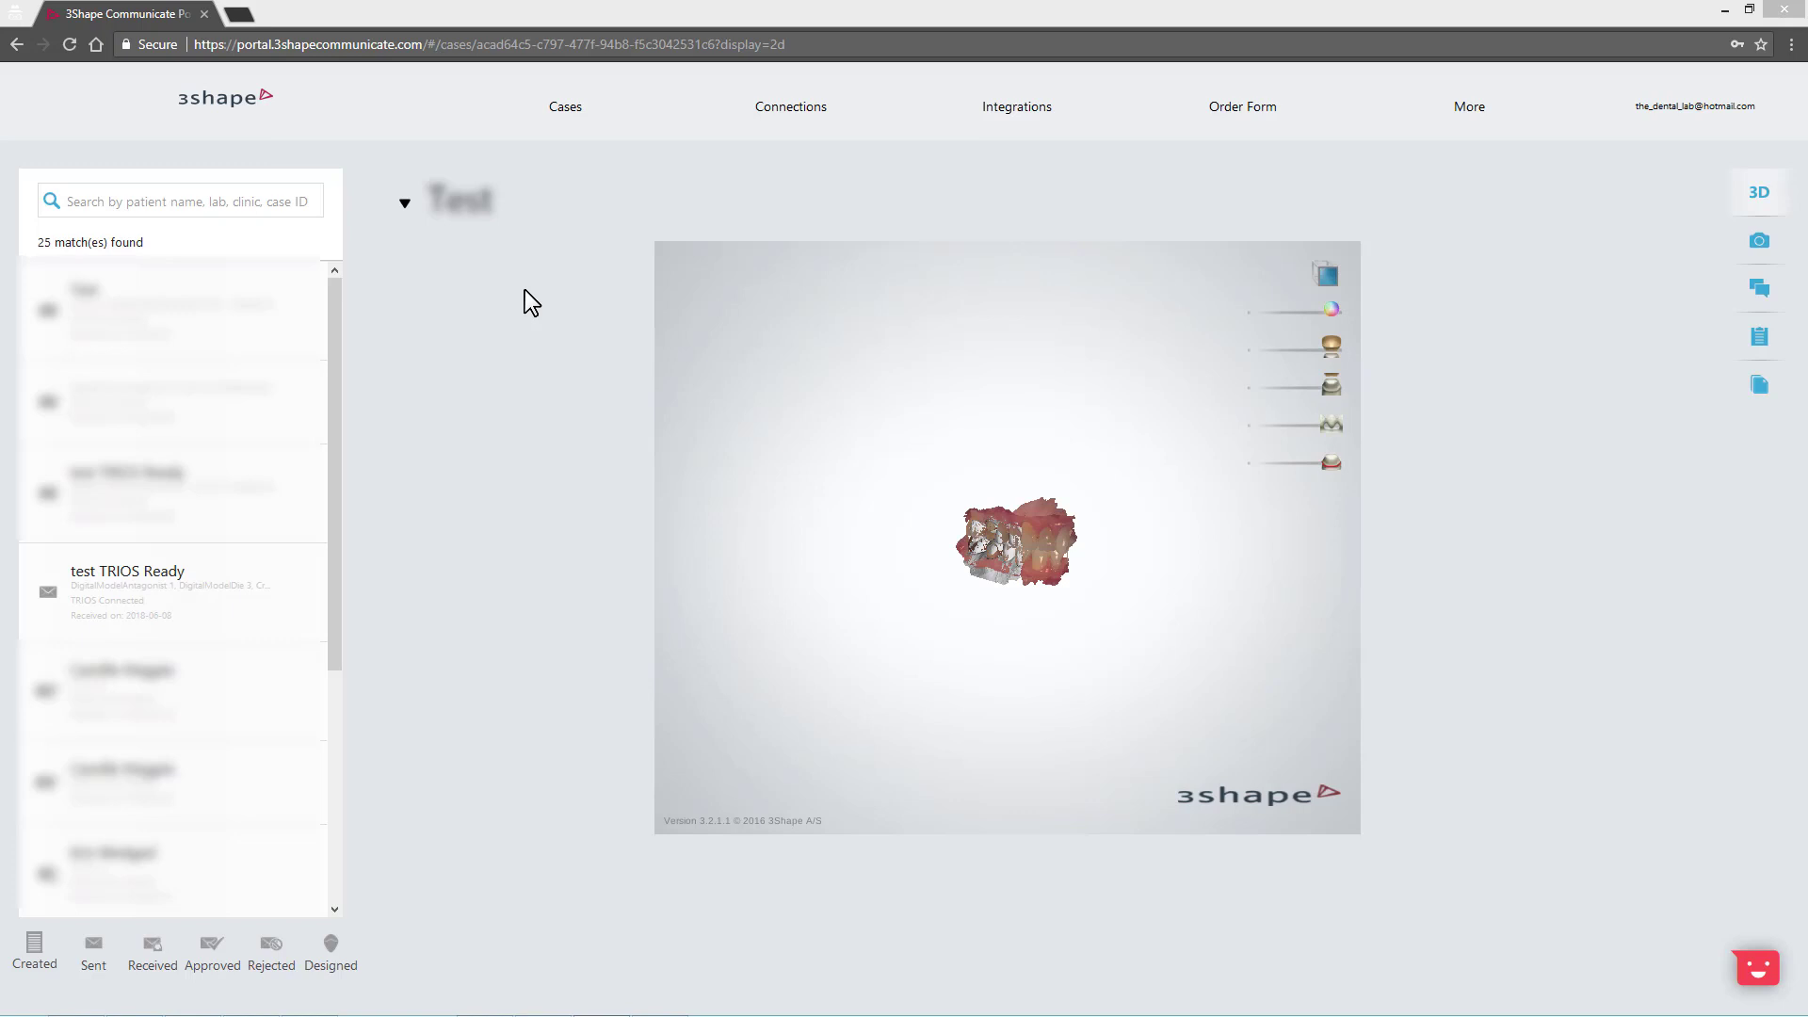
# Open the 'test TRIOS Ready' case to load its upper and lower jaw scan
pyautogui.click(173, 592)
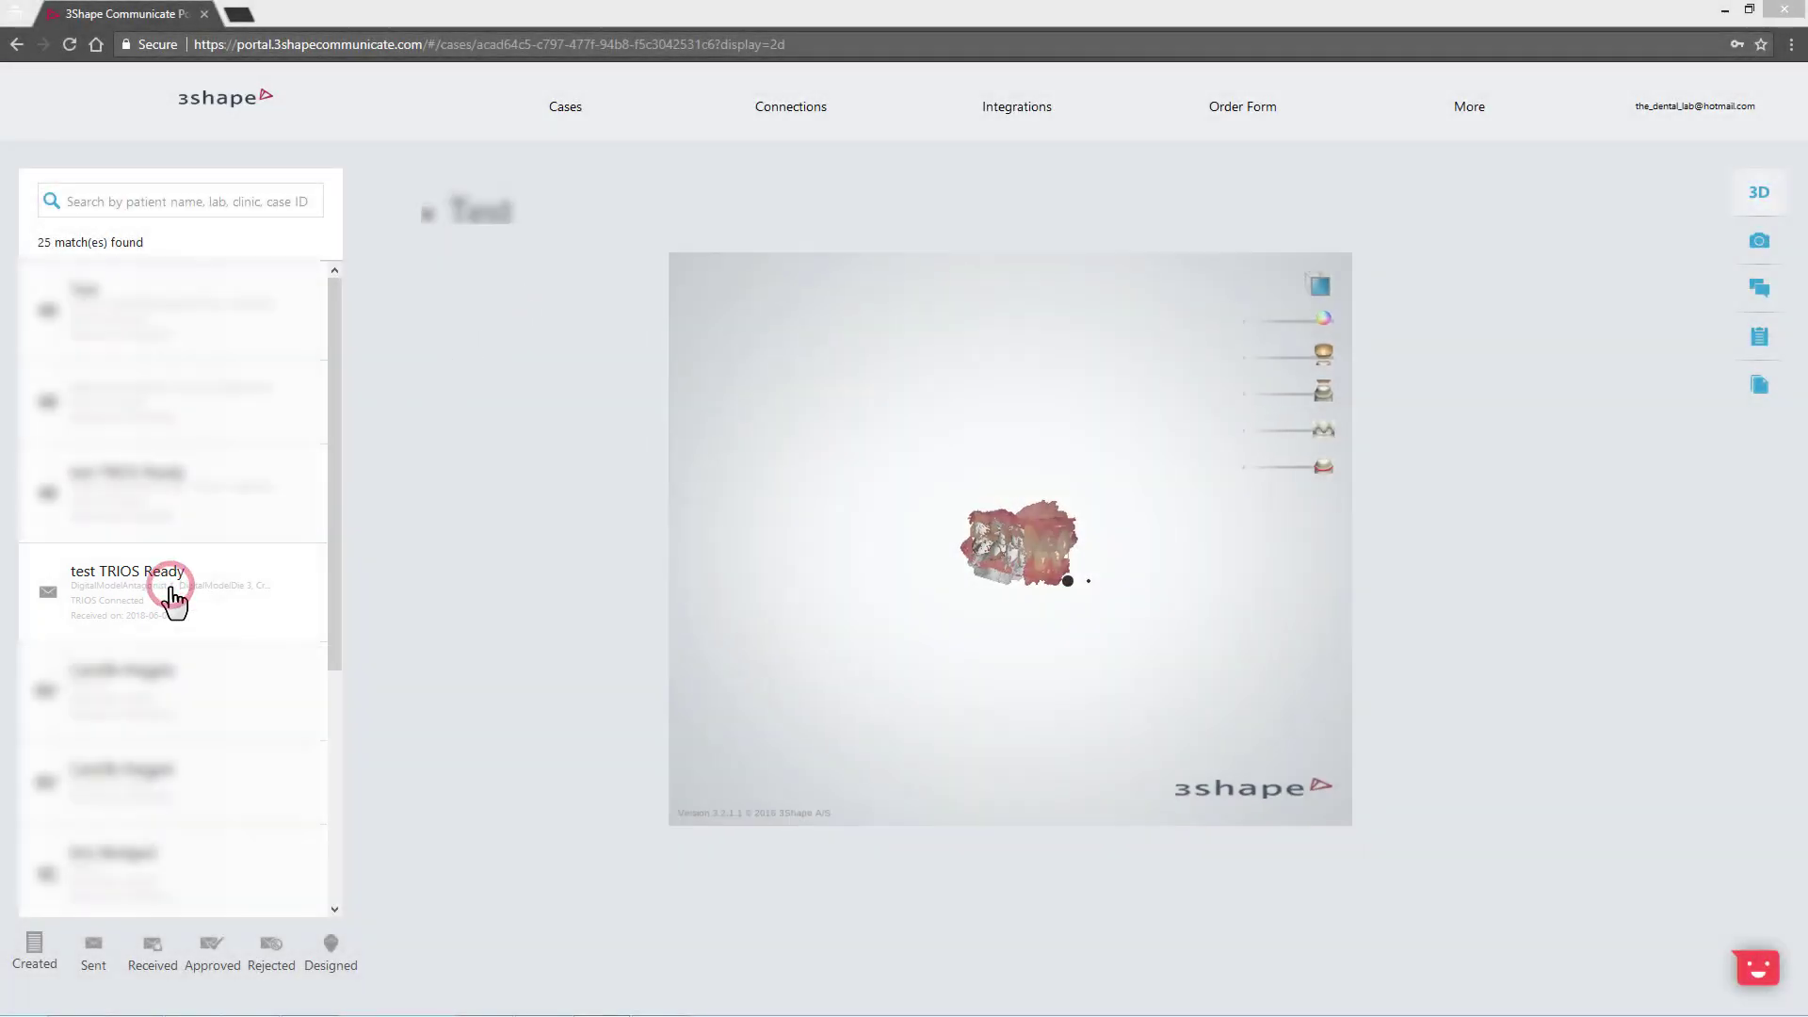
pyautogui.click(129, 571)
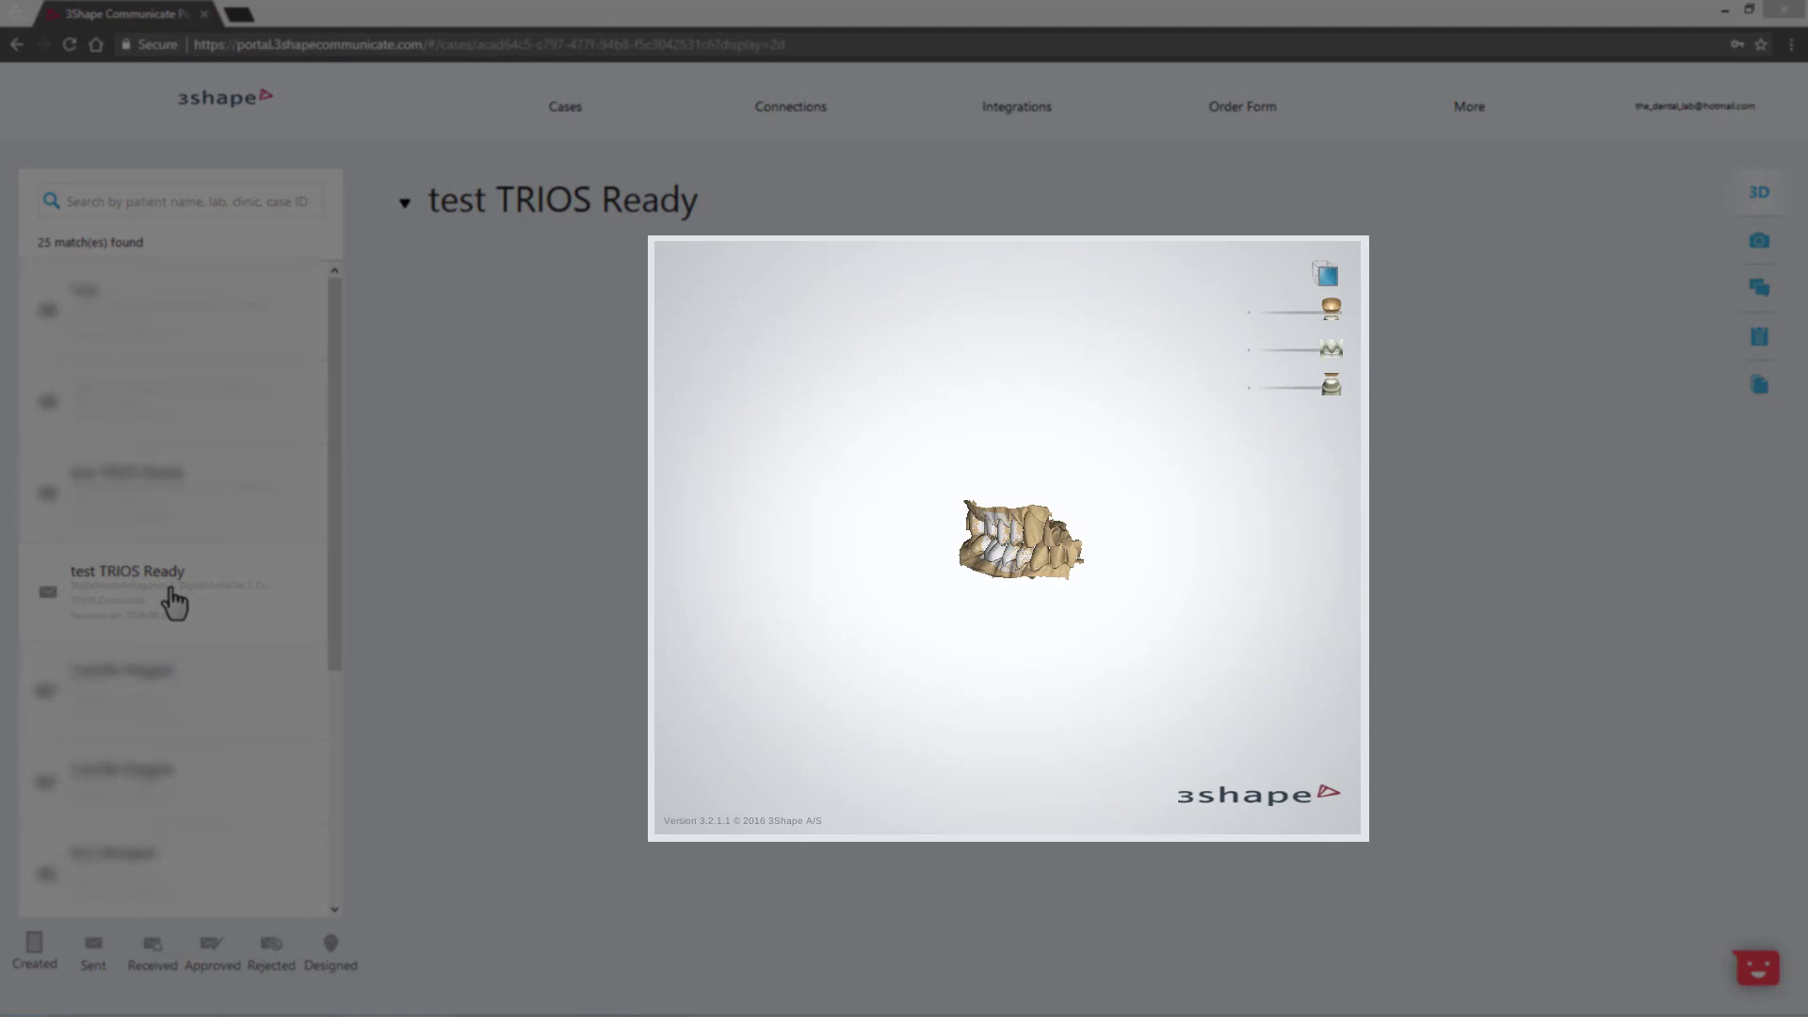
pyautogui.moveTo(1067, 585)
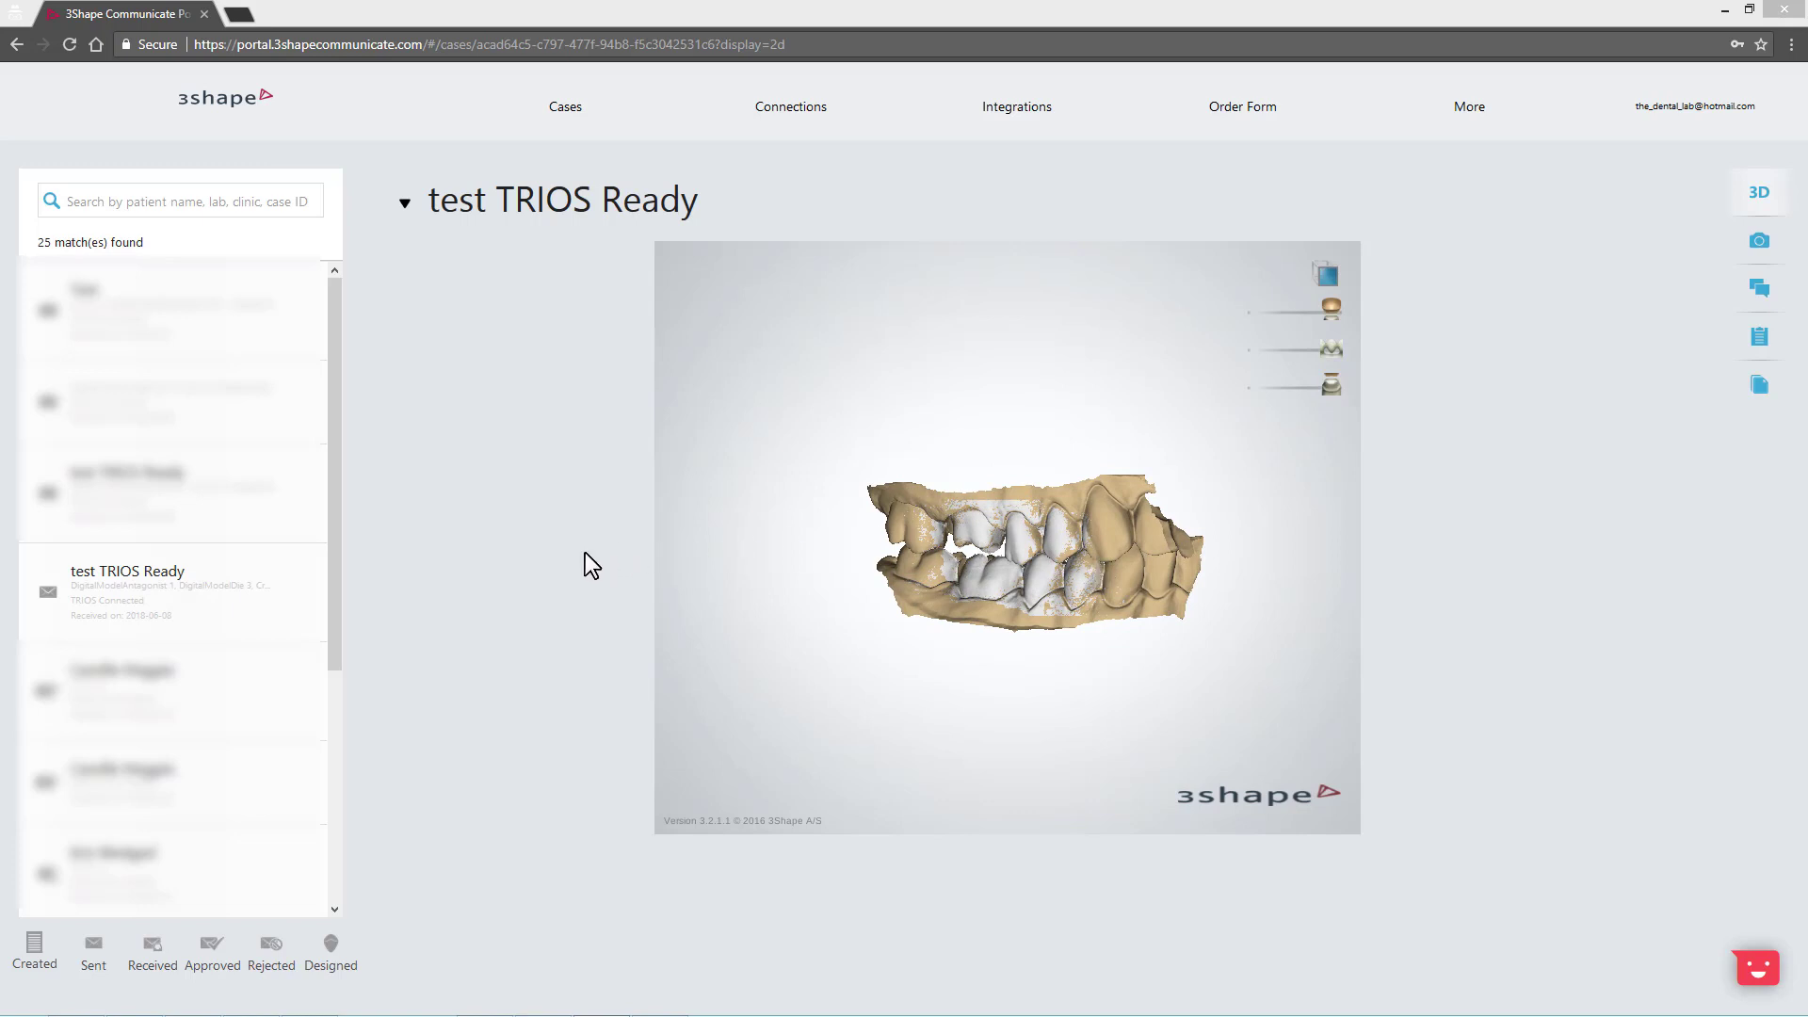
pyautogui.moveTo(565, 571)
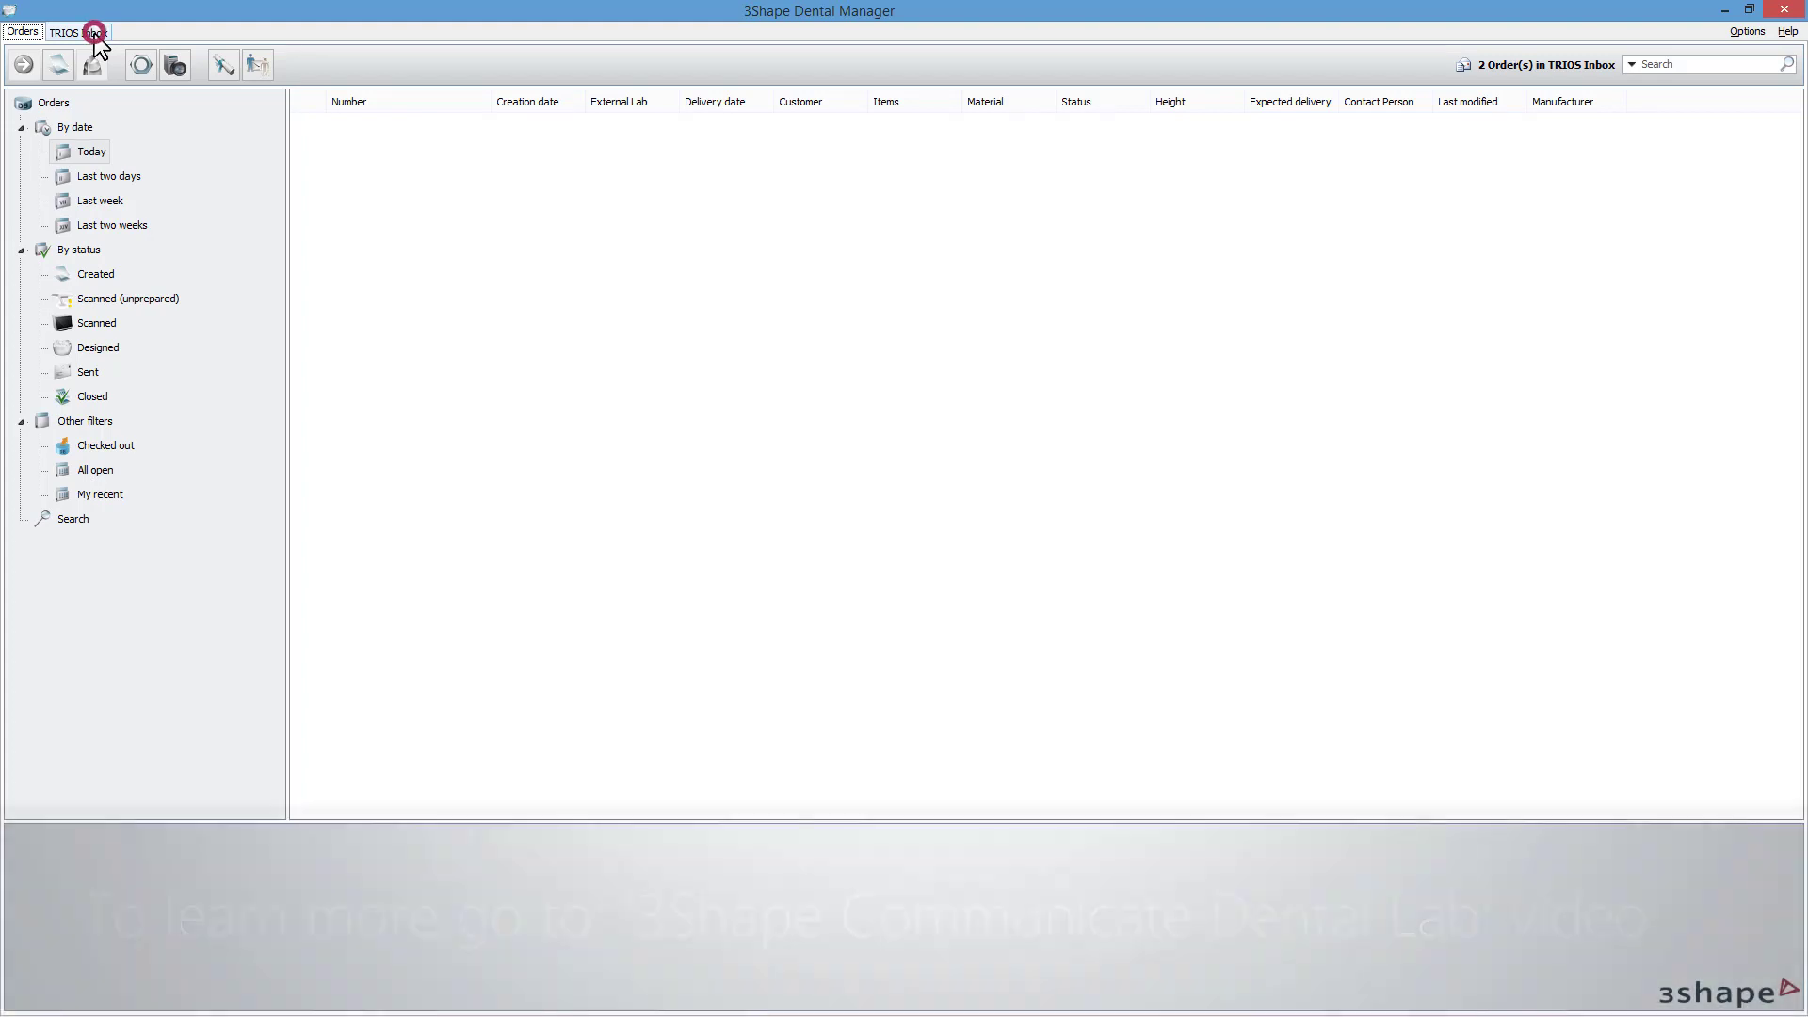
# Open the TRIOS Inbox and select the TRIOS Connected order to preview its scan
pyautogui.click(65, 31)
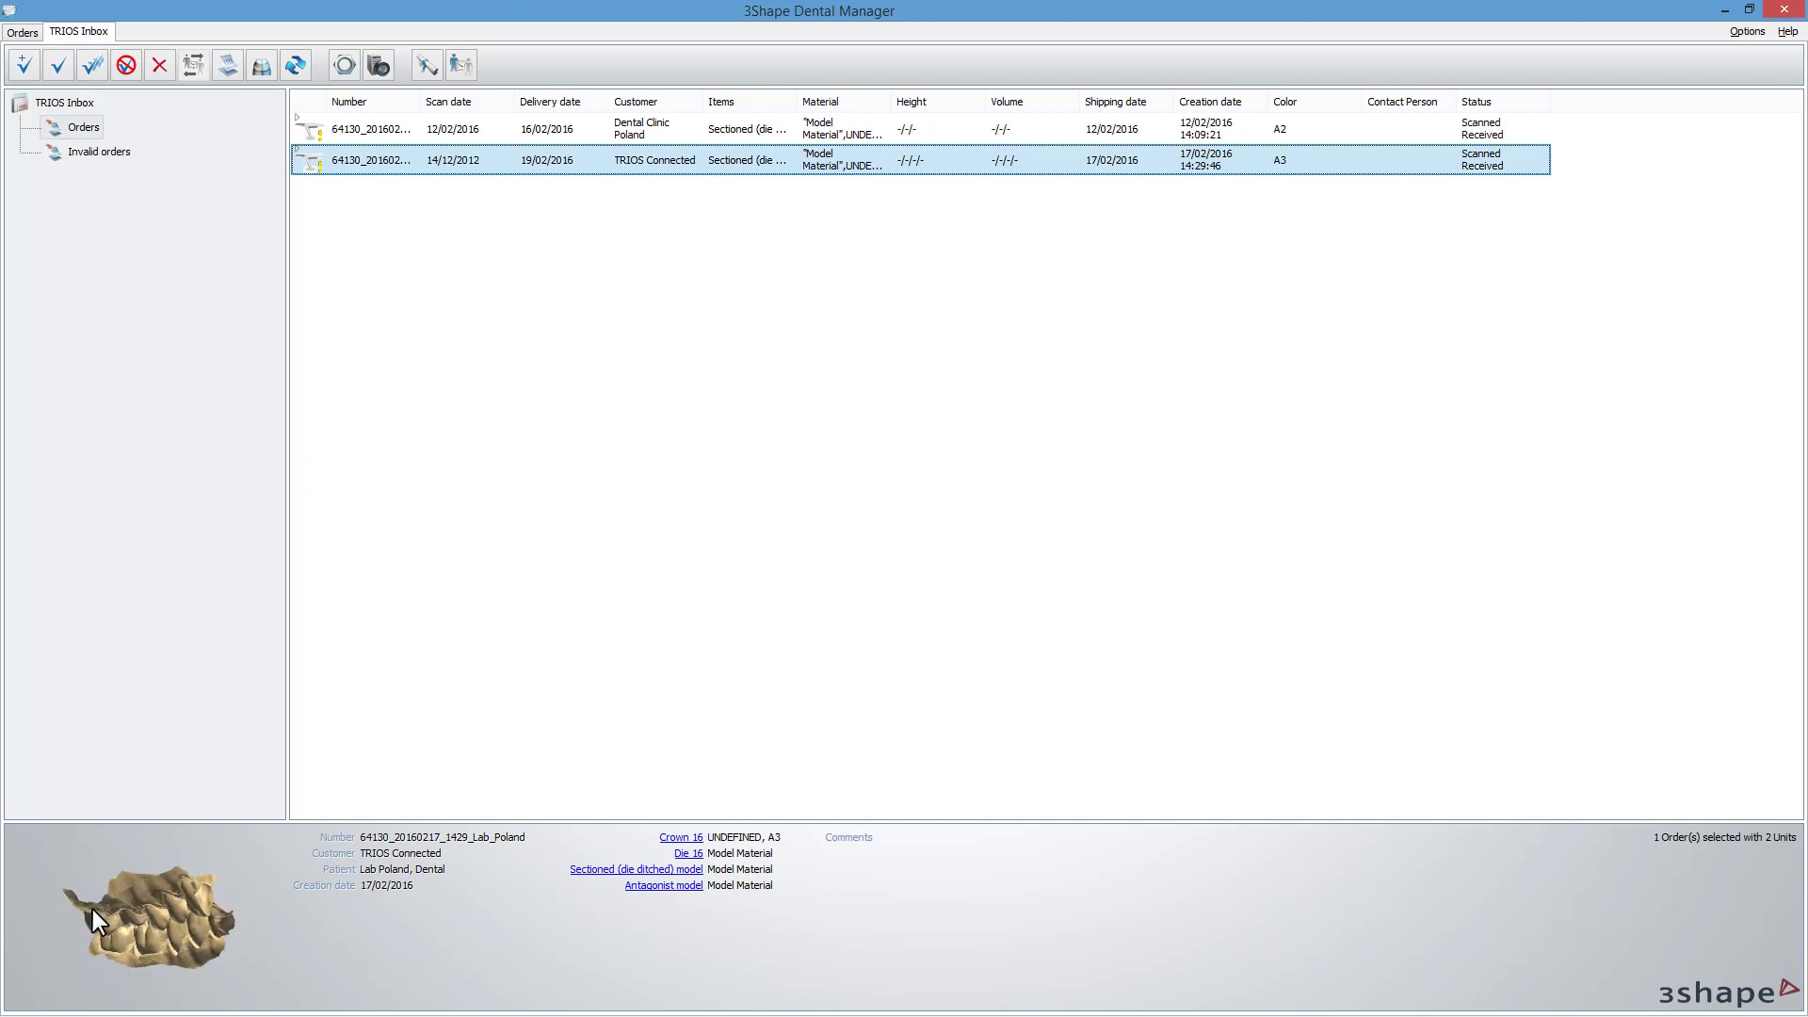
pyautogui.click(22, 63)
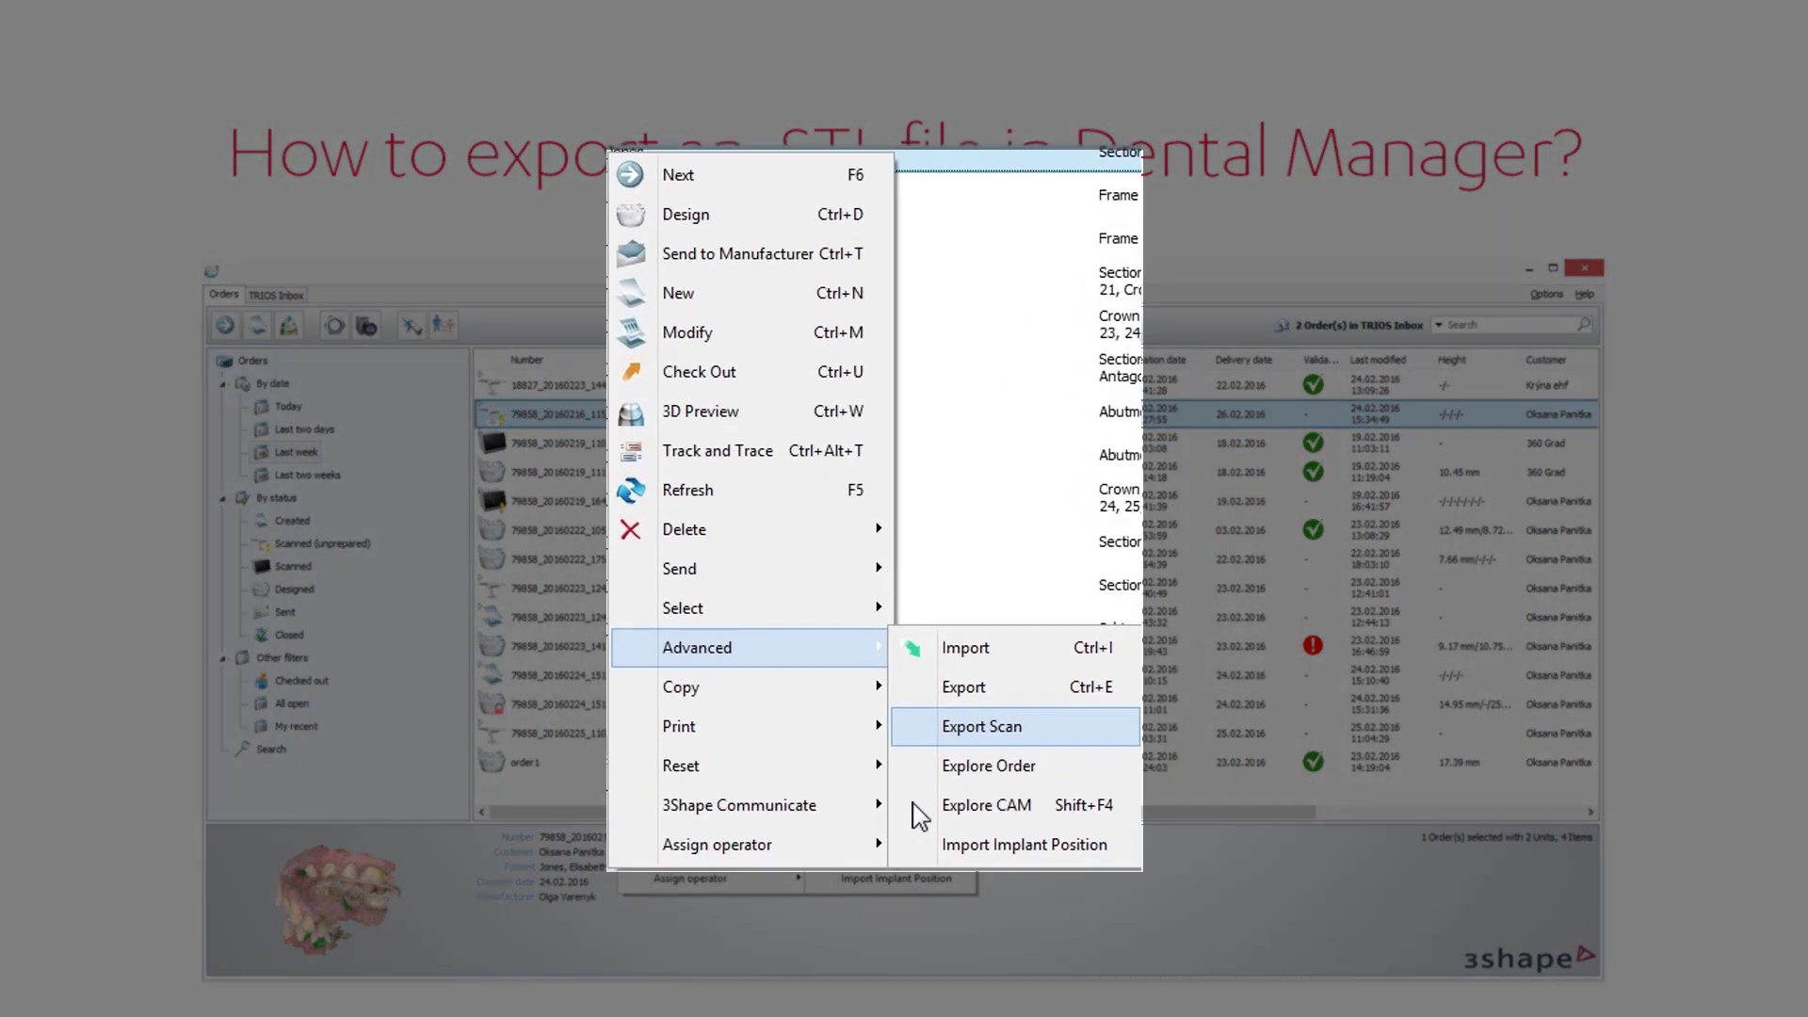
# Start designing the trial order, reaching Anatomy design for crown 16
pyautogui.click(982, 727)
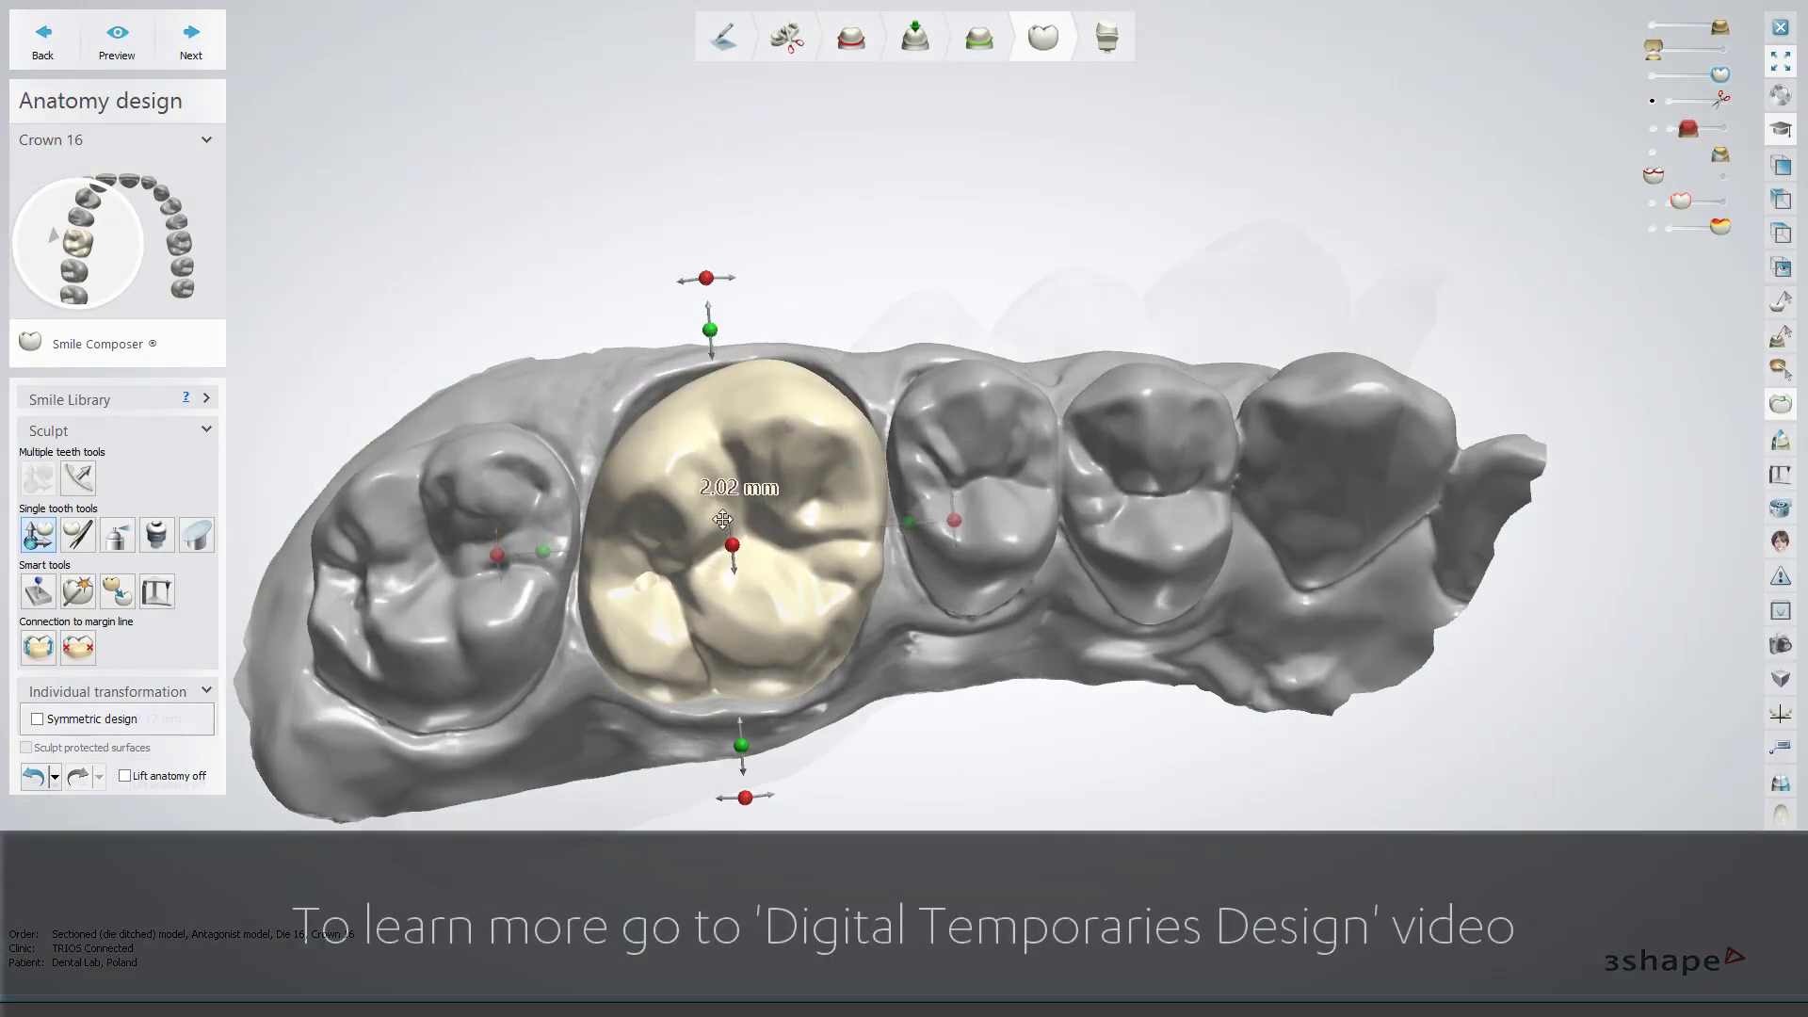